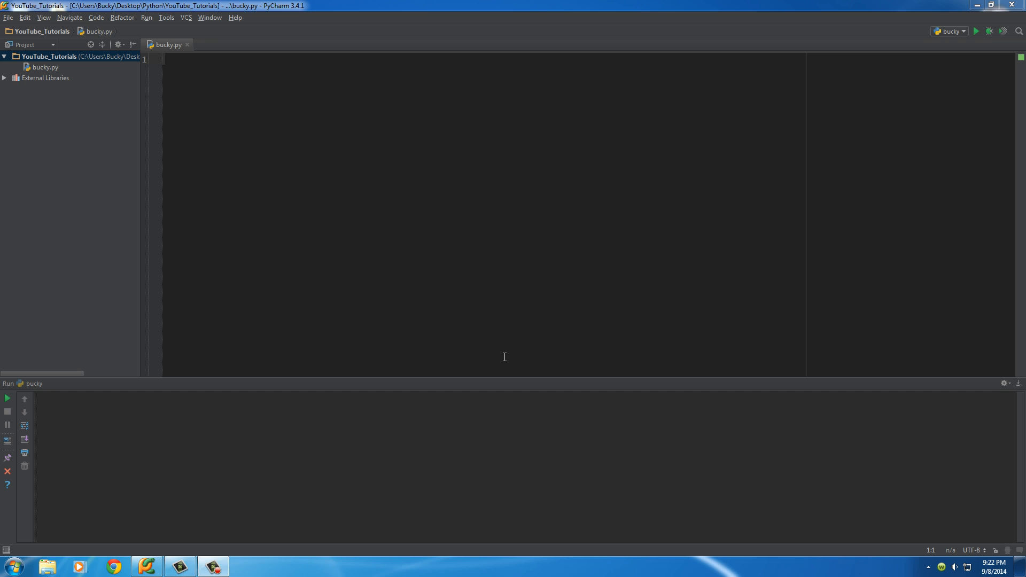
{"action": "mouse_move", "coordinate": [237, 87]}
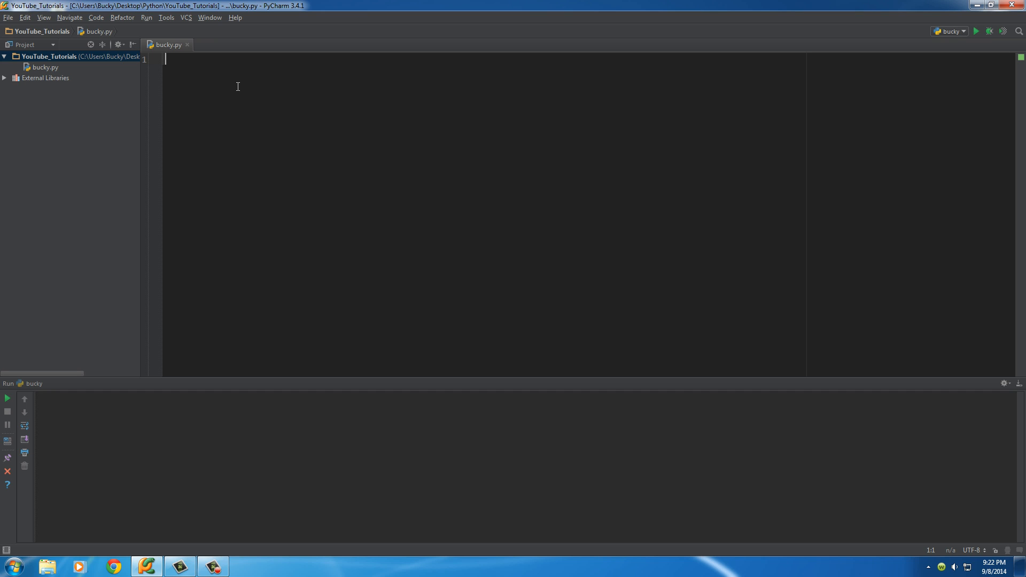
{"action": "mouse_move", "coordinate": [260, 130]}
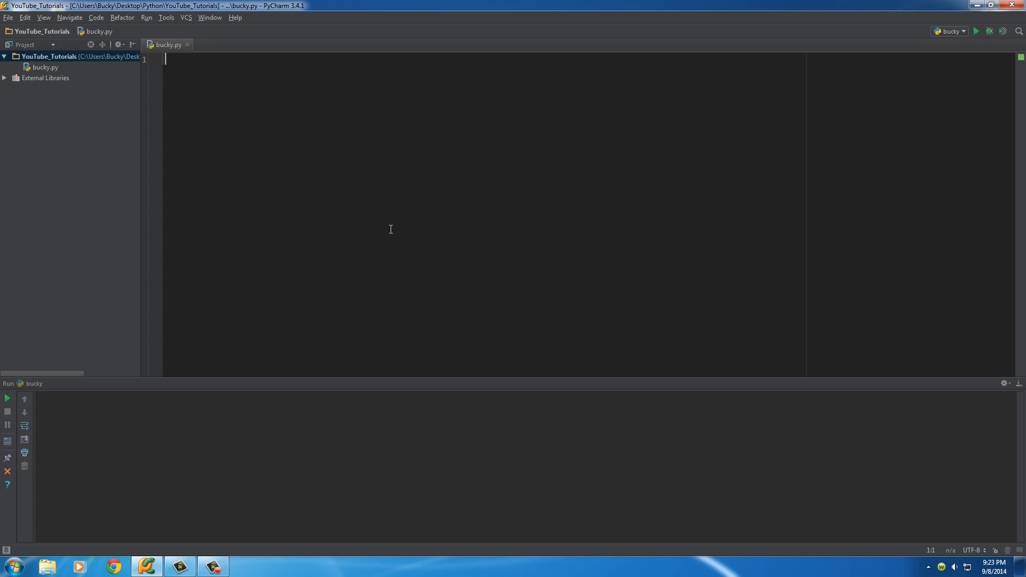
Write class Enemy: with an indented life = 3 attribute, highlighting the name and value.
{"action": "type", "text": "class"}
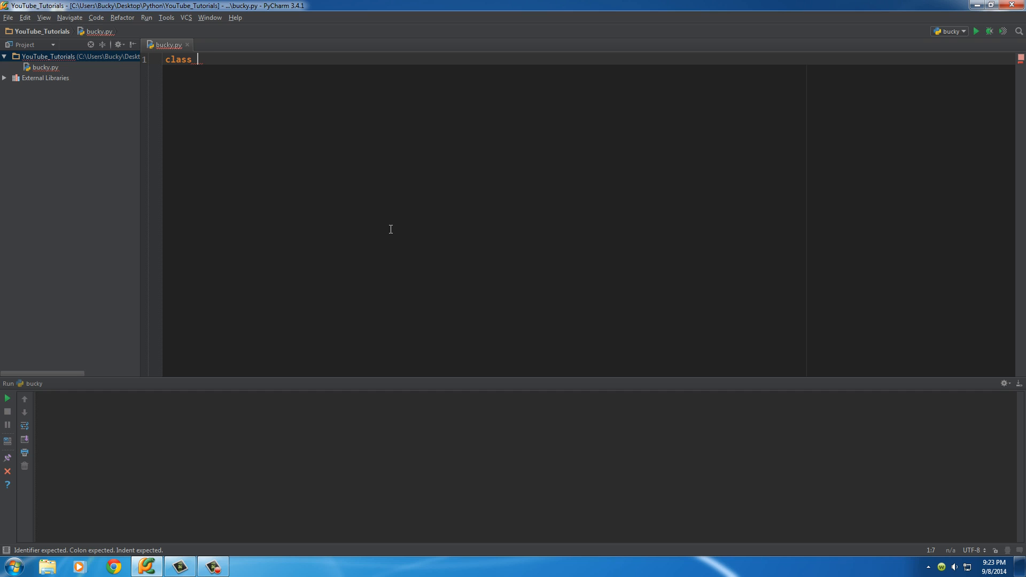
{"action": "type", "text": "Enemy"}
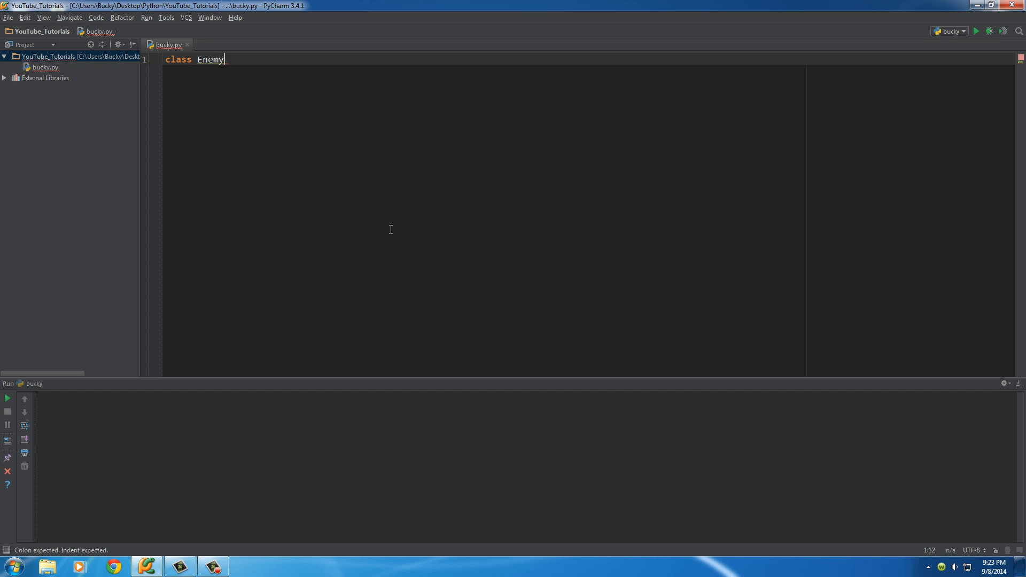
{"action": "double_click", "coordinate": [210, 59]}
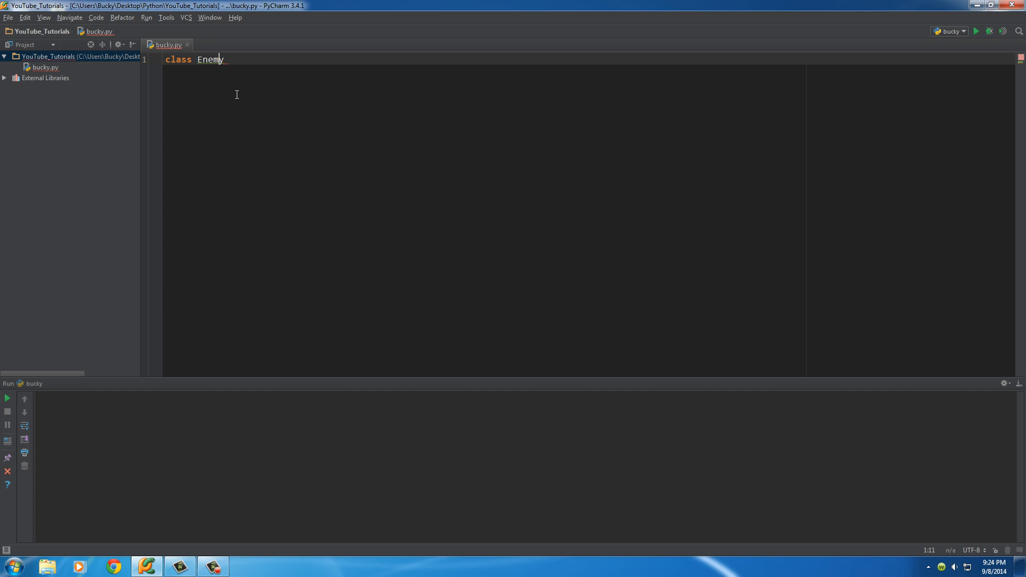
{"action": "mouse_move", "coordinate": [256, 60]}
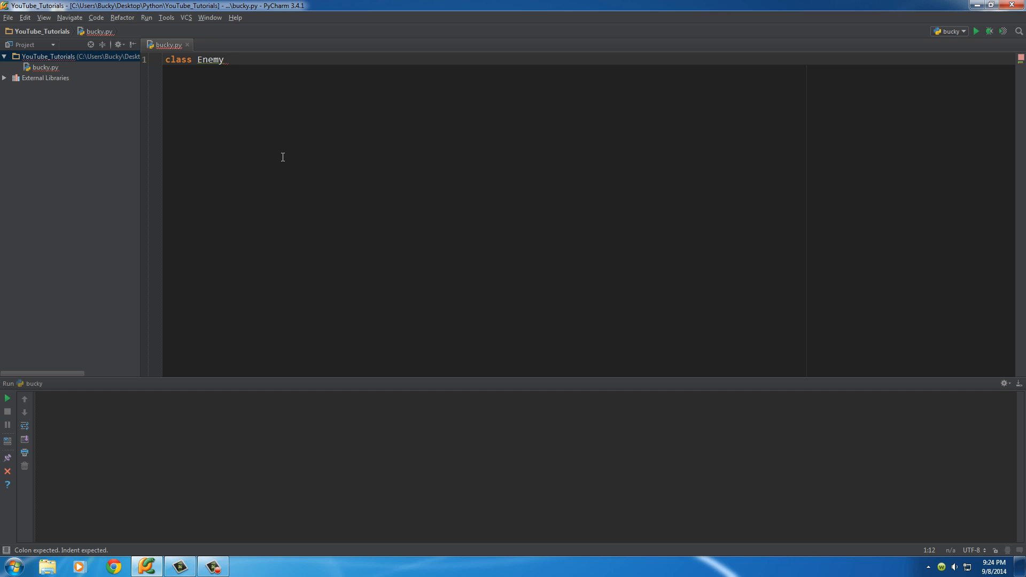
{"action": "type", "text": ":"}
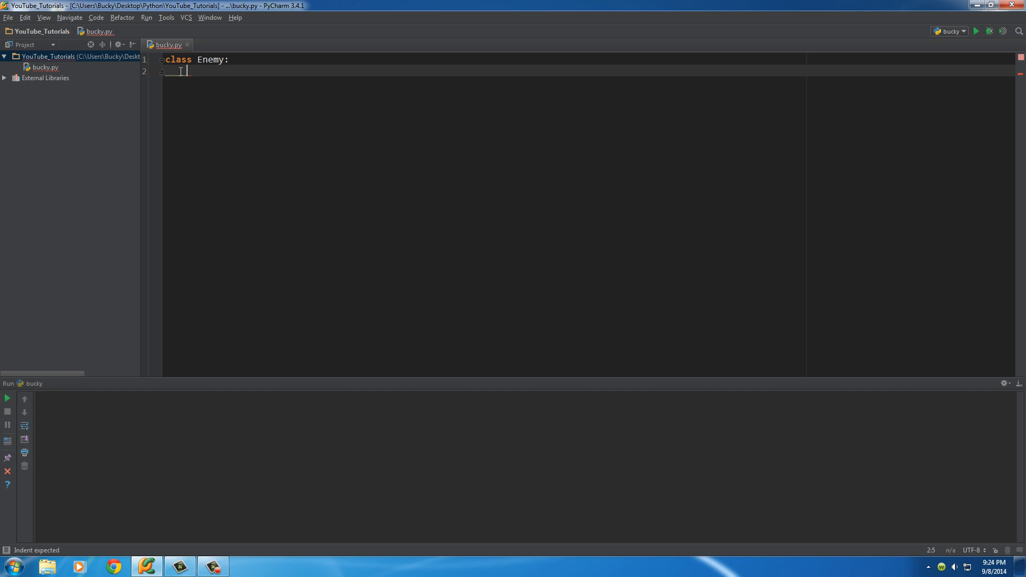
{"action": "mouse_move", "coordinate": [194, 159]}
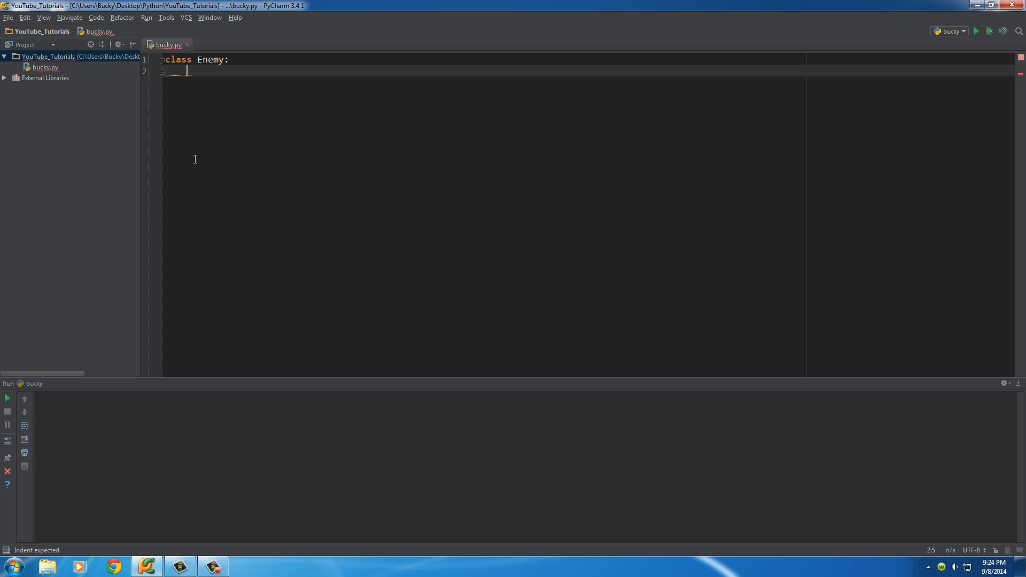
{"action": "type", "text": "life"}
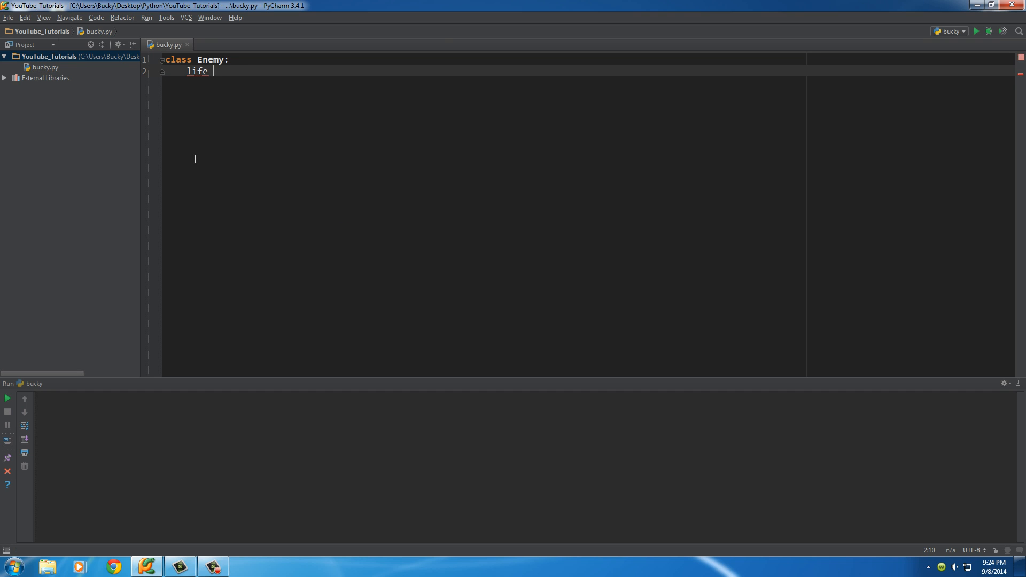
{"action": "type", "text": "= 3"}
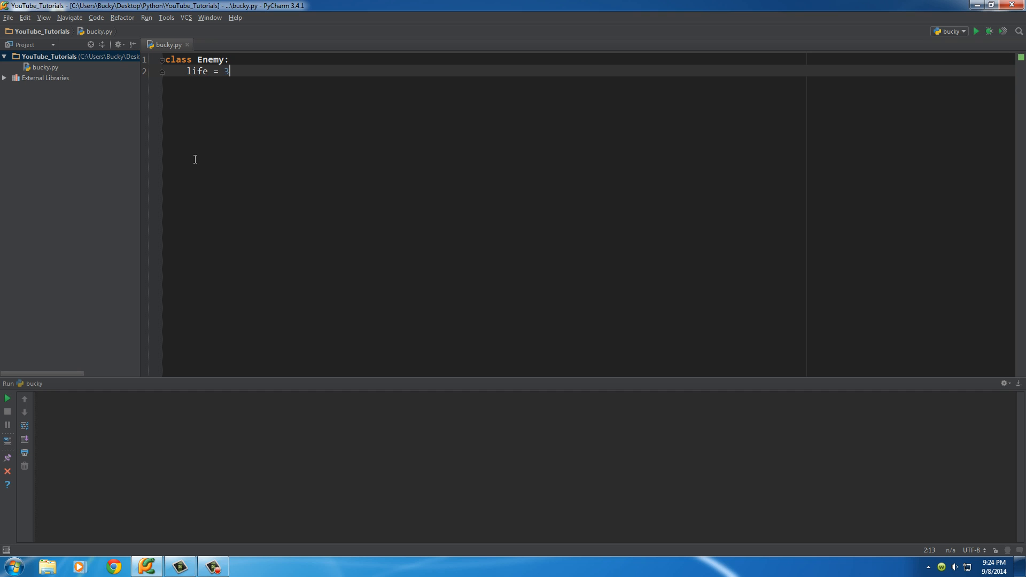
{"action": "double_click", "coordinate": [196, 70]}
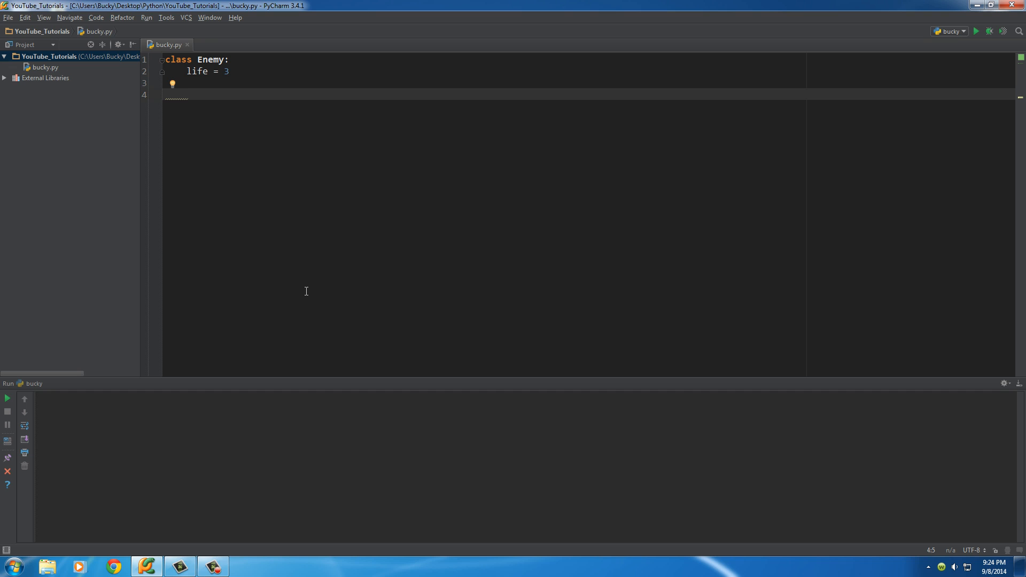
Add the header def attack(self): below life = 3, pointing out the self parameter.
{"action": "type", "text": "def"}
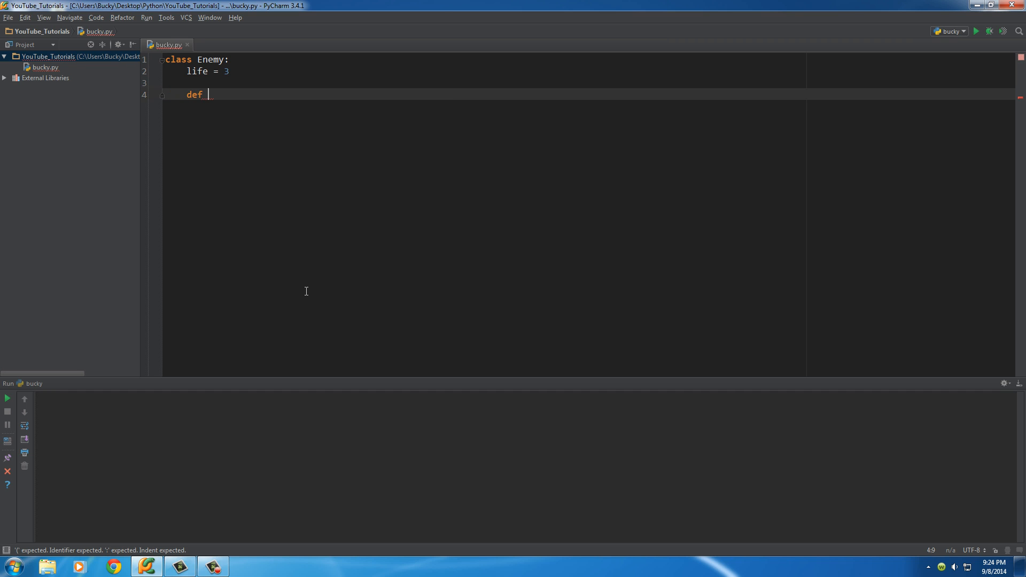
{"action": "type", "text": "attack"}
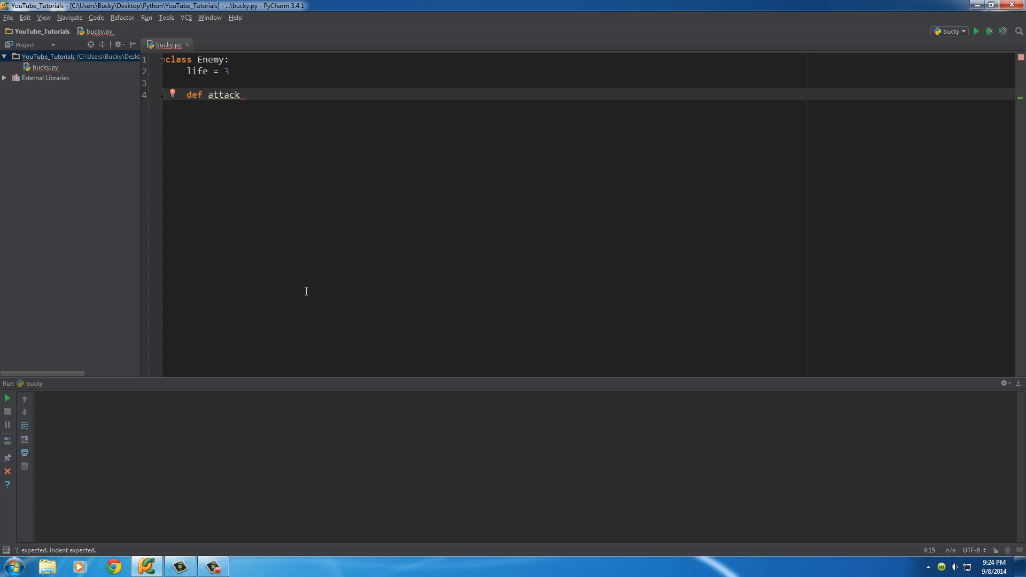
{"action": "type", "text": "(self):"}
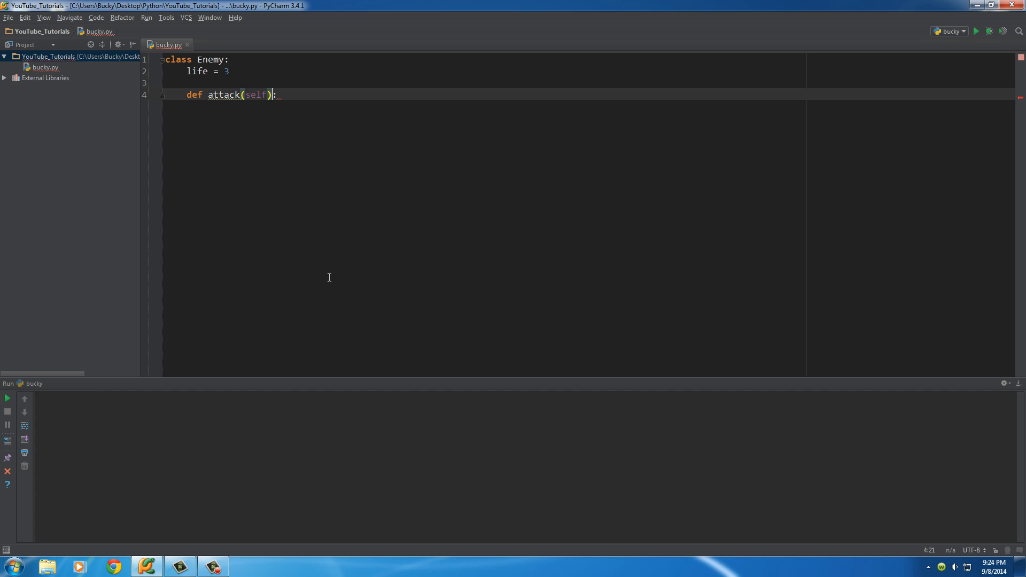
{"action": "left_click", "coordinate": [256, 95]}
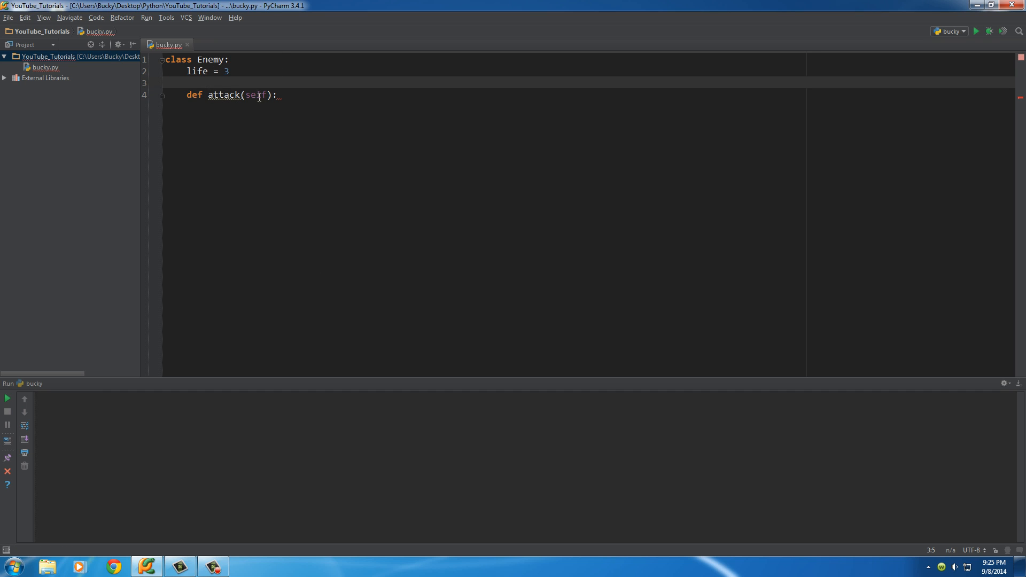
{"action": "double_click", "coordinate": [256, 96]}
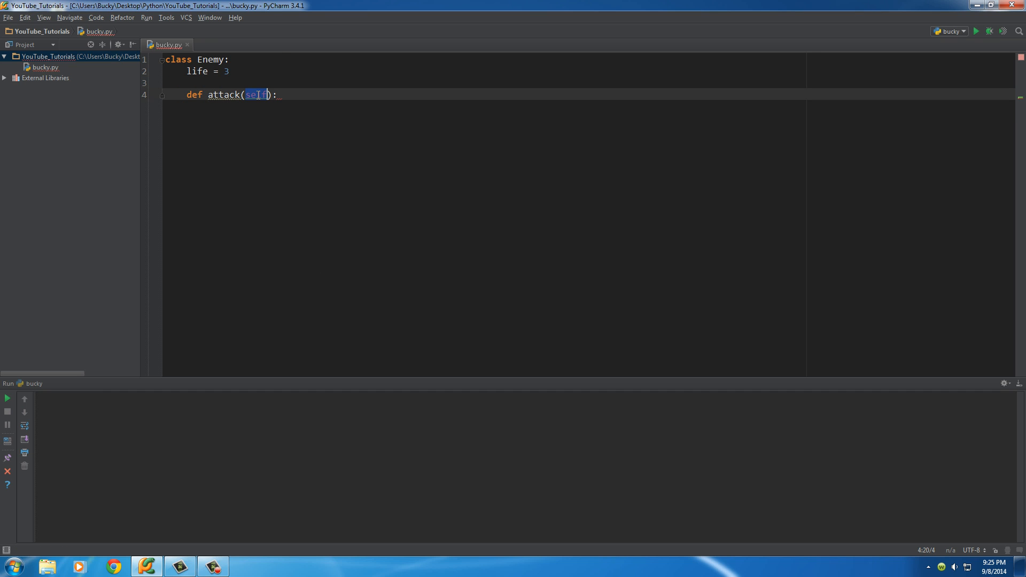
{"action": "left_click", "coordinate": [188, 82]}
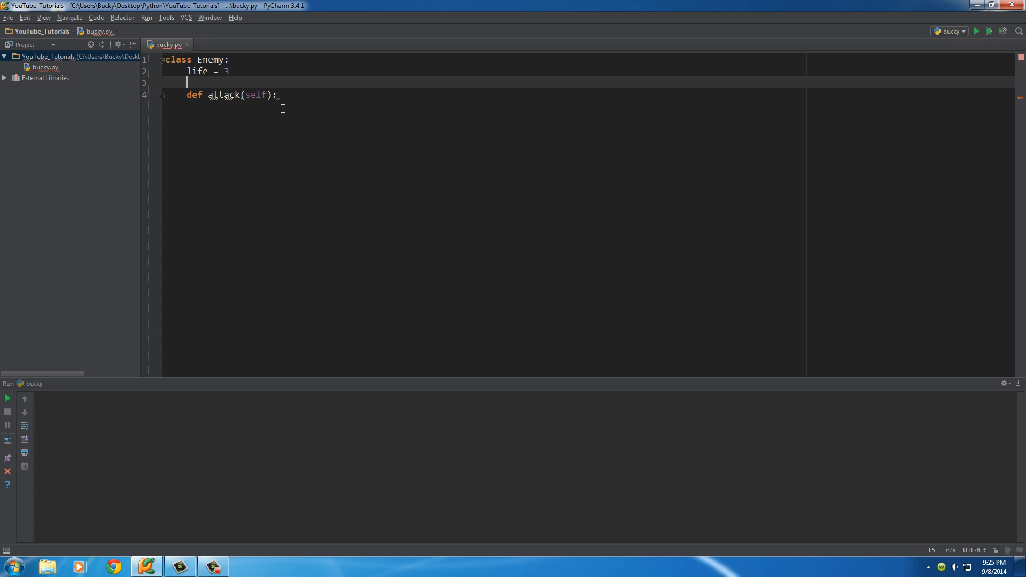
{"action": "mouse_move", "coordinate": [248, 221]}
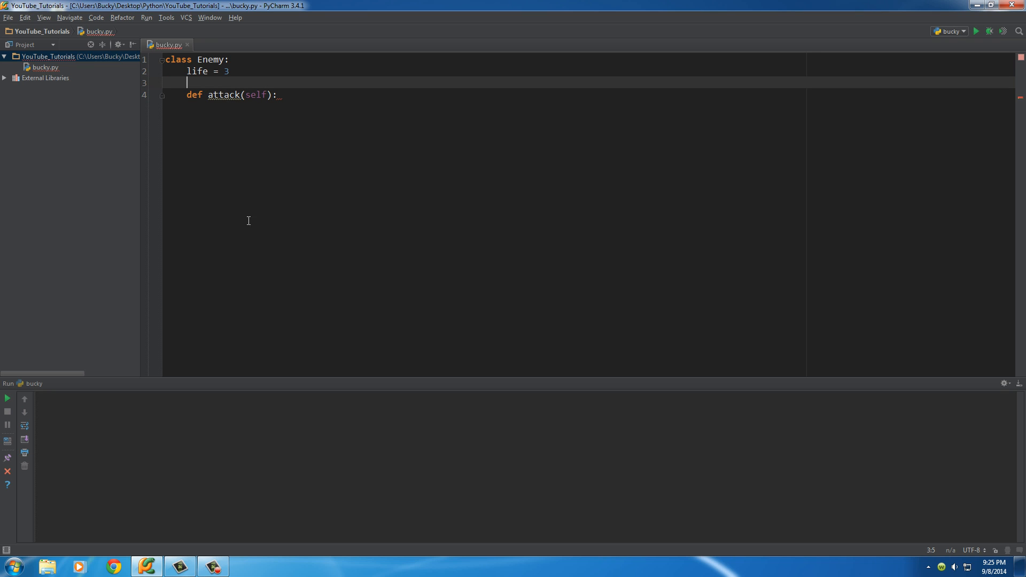
{"action": "mouse_move", "coordinate": [239, 250]}
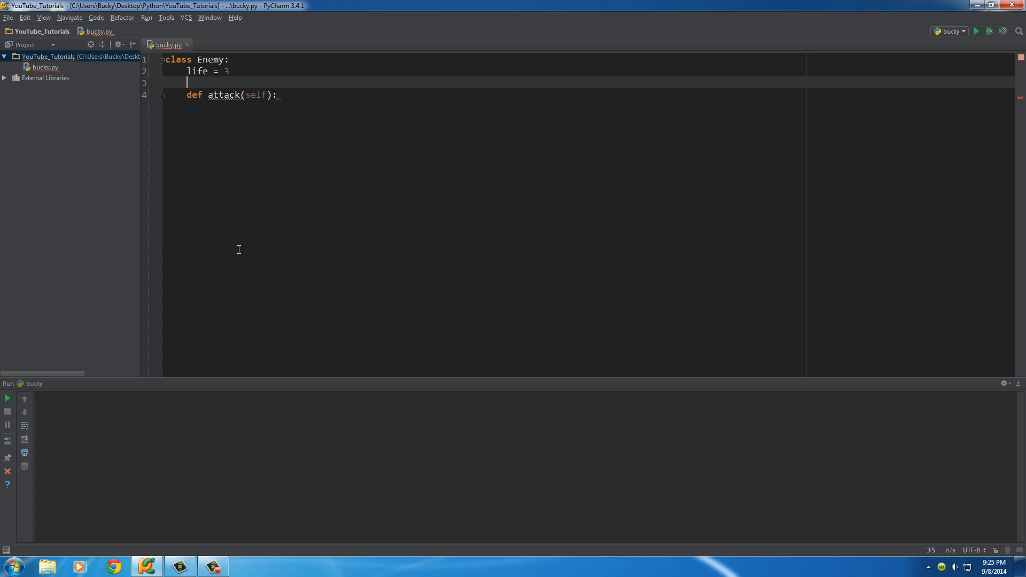
{"action": "mouse_move", "coordinate": [266, 115]}
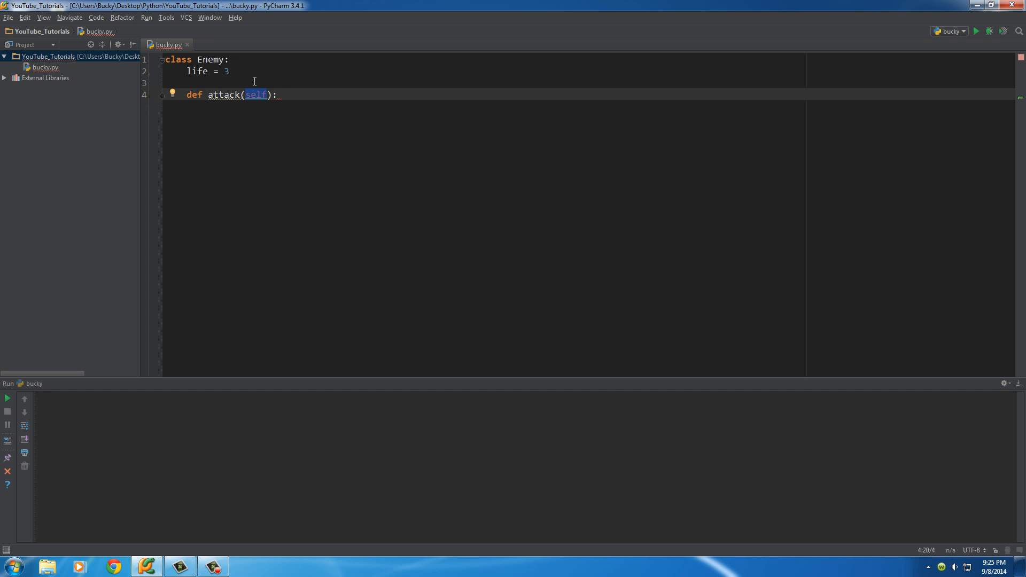
{"action": "left_click", "coordinate": [278, 94]}
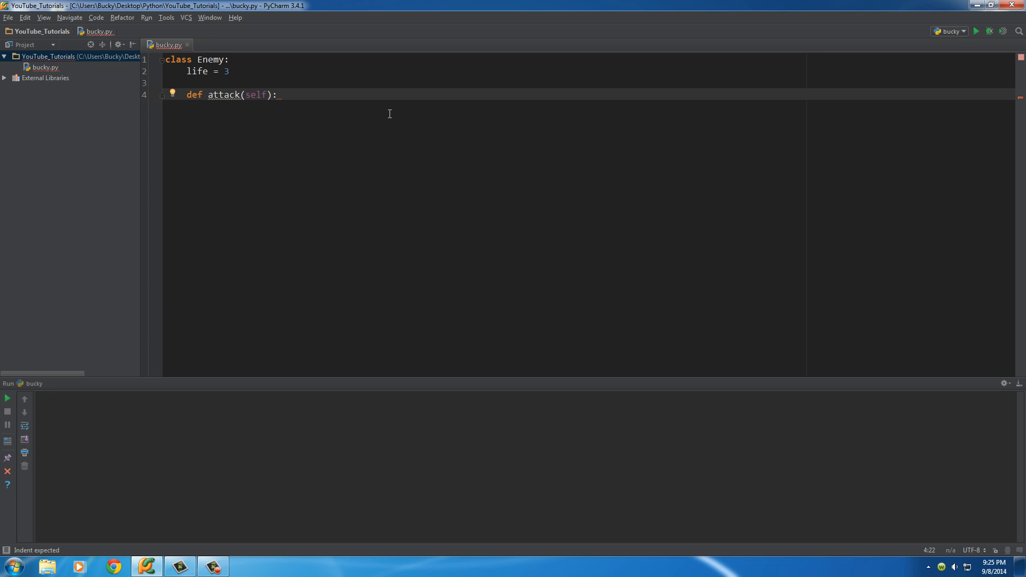
{"action": "double_click", "coordinate": [222, 95]}
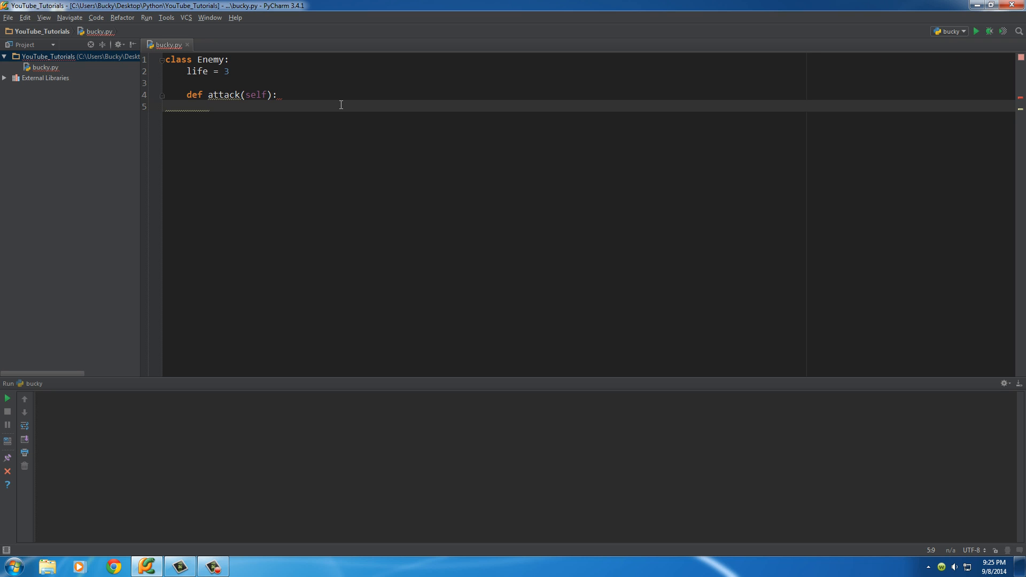
Add a print statement as the first line of the attack method.
{"action": "type", "text": "print("}
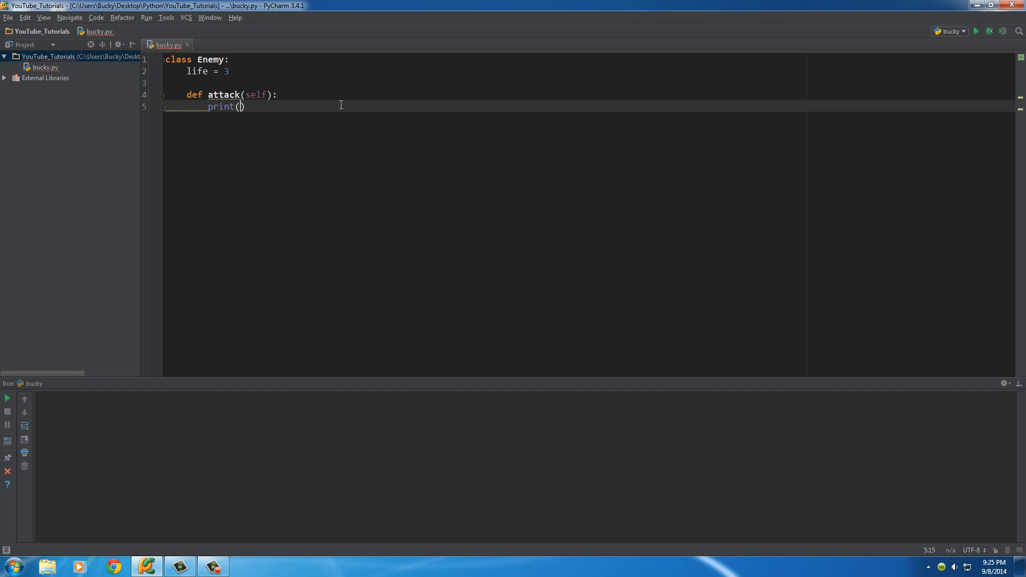
{"action": "type", "text": "'atta'"}
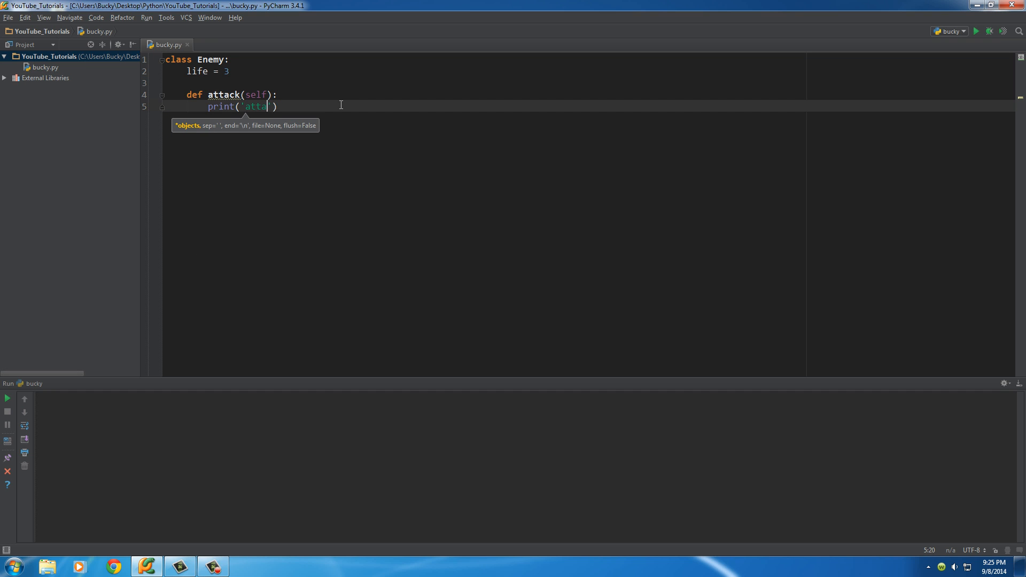
{"action": "key", "text": "BackSpace"}
{"action": "type", "text": "ouch!"}
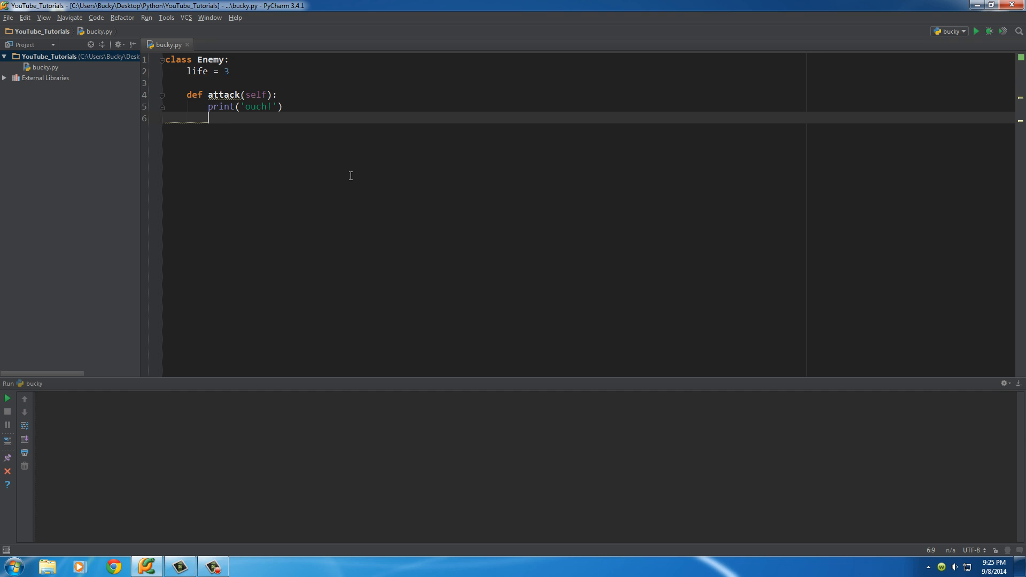
Write self.life -= 1 on line 6 and highlight the statement.
{"action": "type", "text": "life -= 1"}
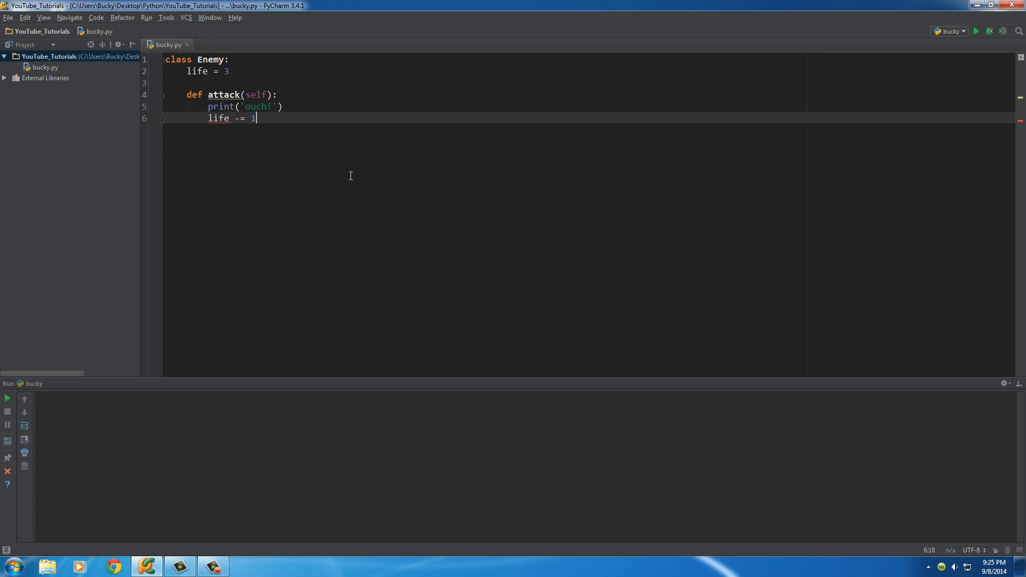
{"action": "mouse_move", "coordinate": [260, 121]}
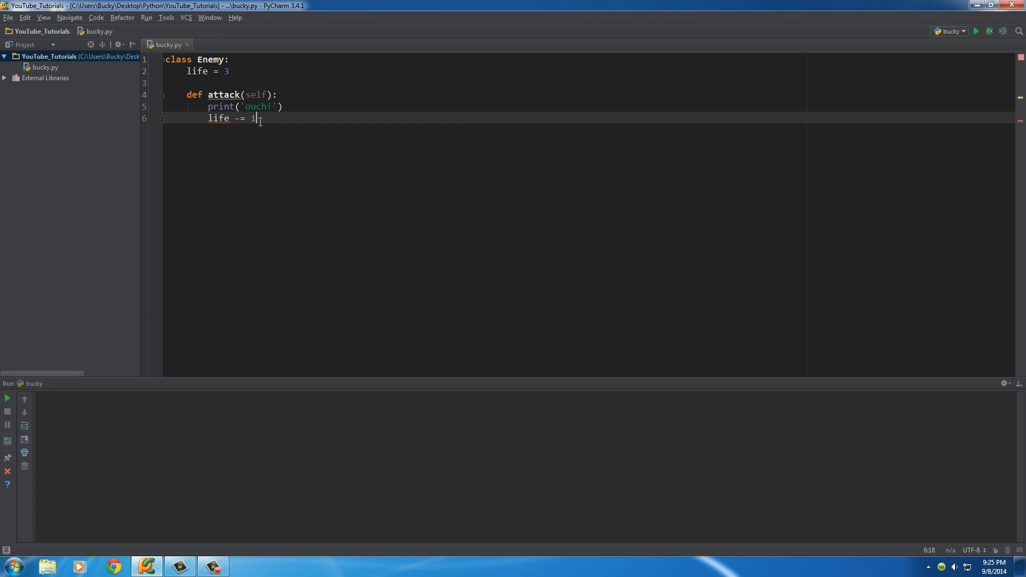
{"action": "mouse_move", "coordinate": [218, 117]}
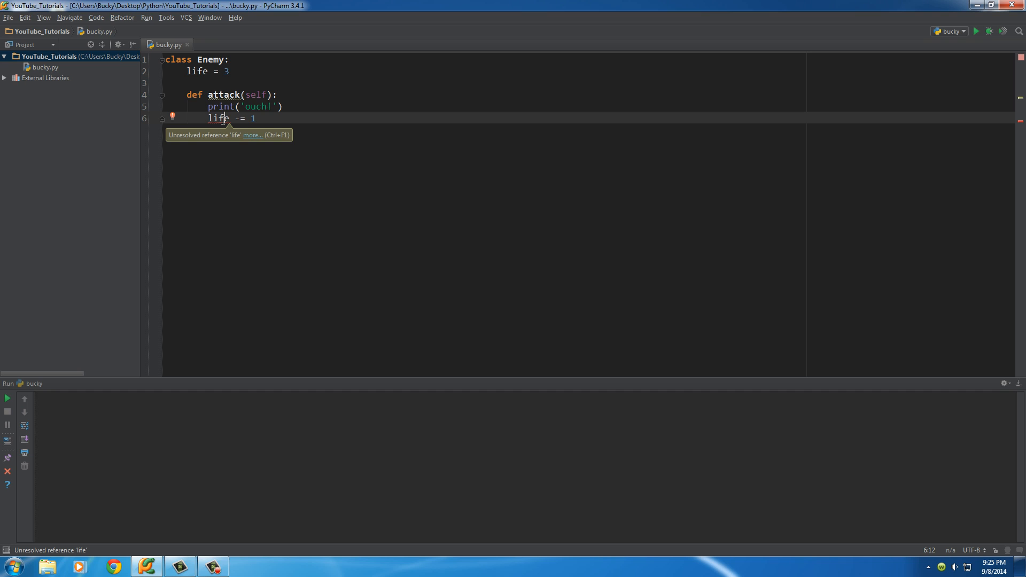
{"action": "mouse_move", "coordinate": [218, 117]}
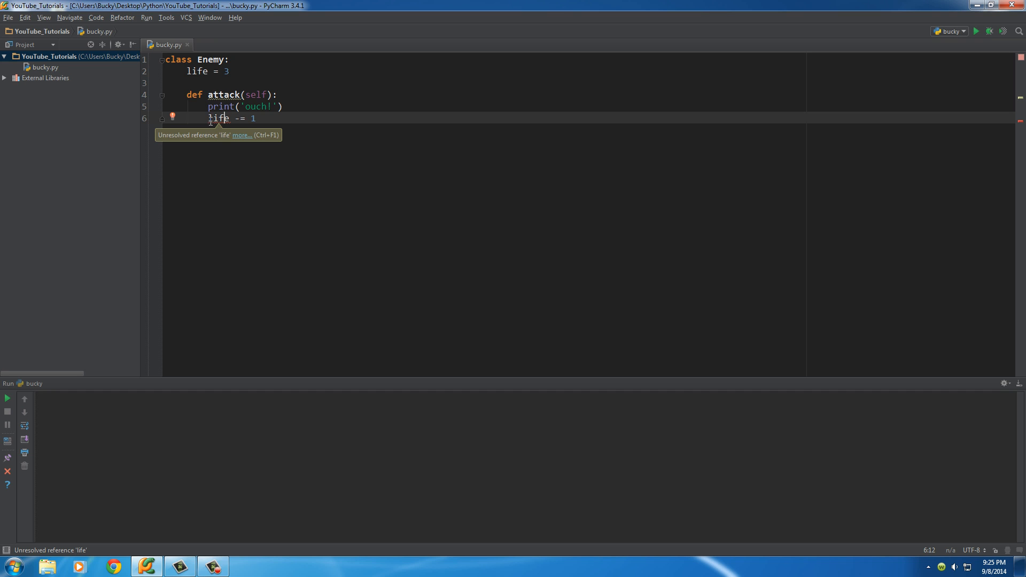
{"action": "type", "text": "self."}
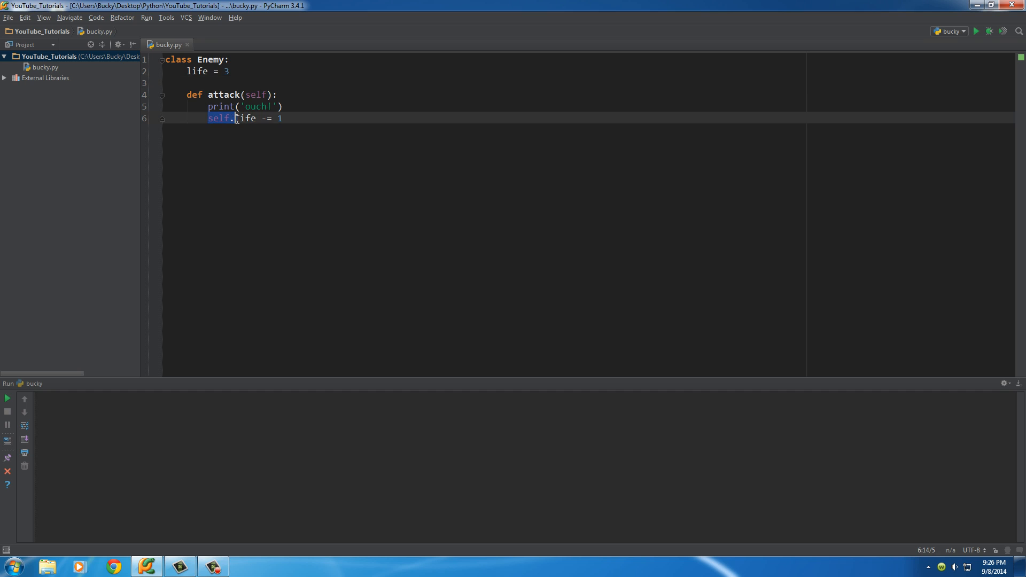
{"action": "left_click", "coordinate": [243, 117]}
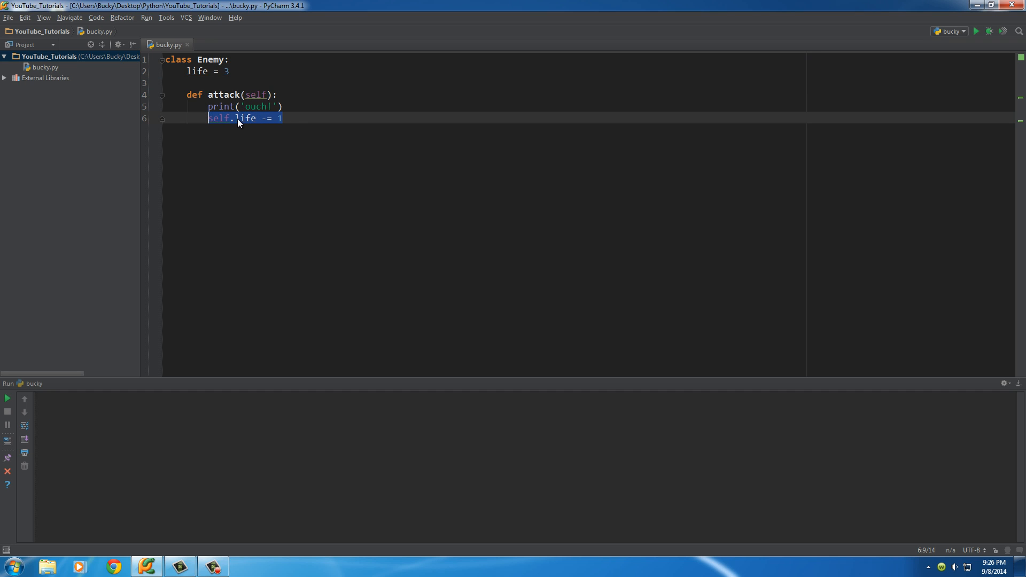
{"action": "left_click", "coordinate": [216, 118]}
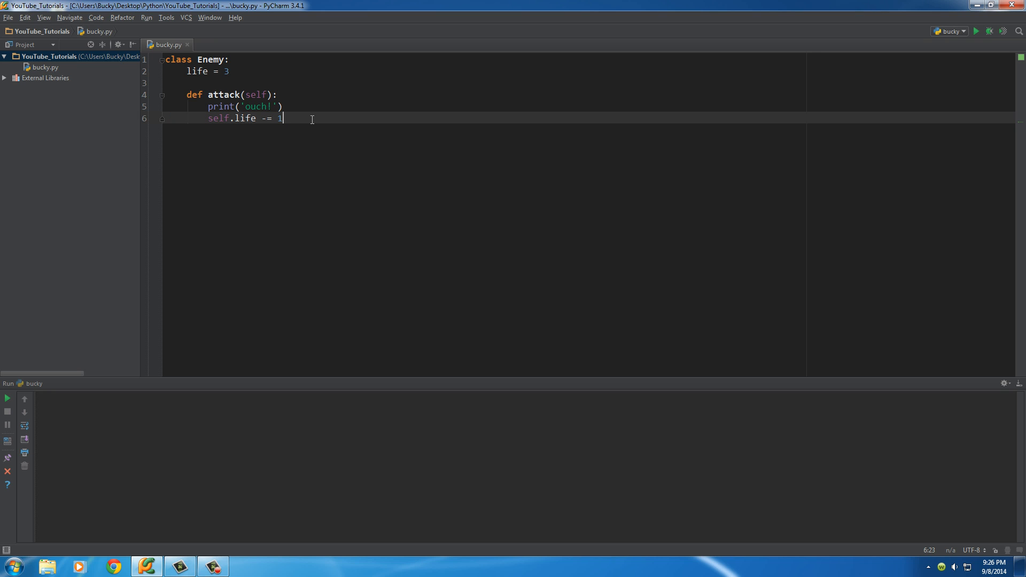
{"action": "double_click", "coordinate": [245, 119]}
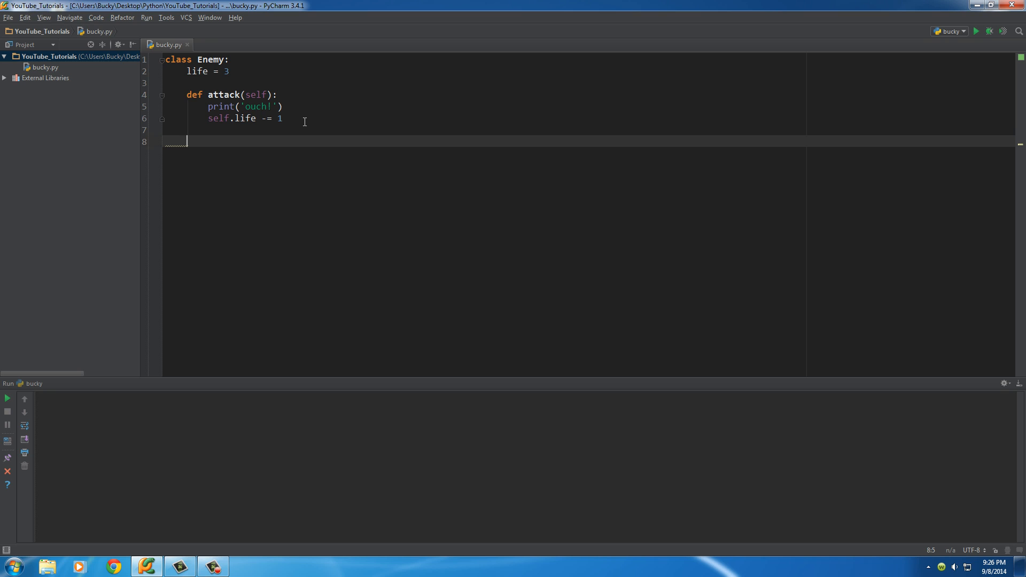
Write def checkLife(self): followed by the condition if self.life <= 0:.
{"action": "type", "text": "def checkL"}
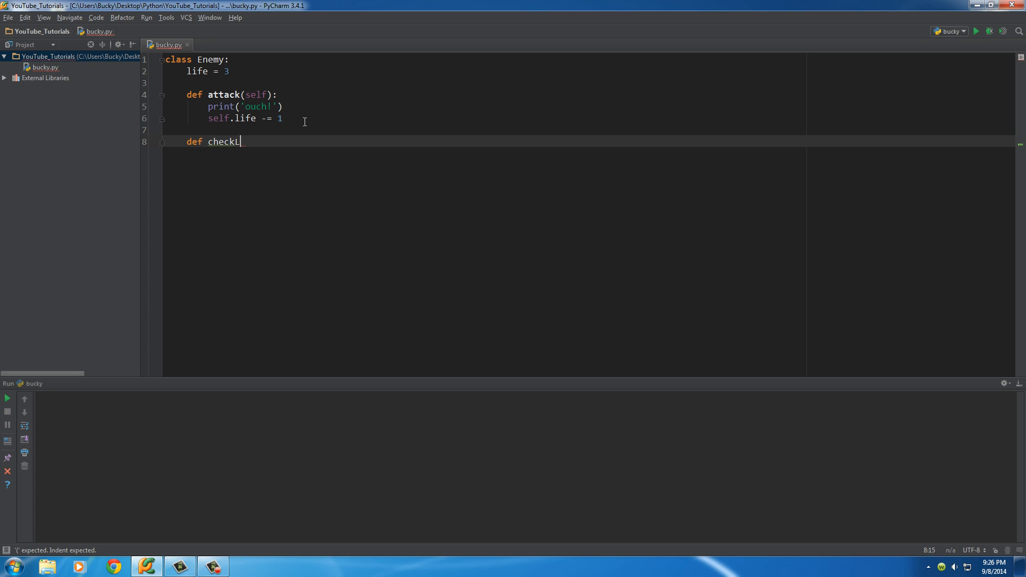
{"action": "type", "text": "ife"}
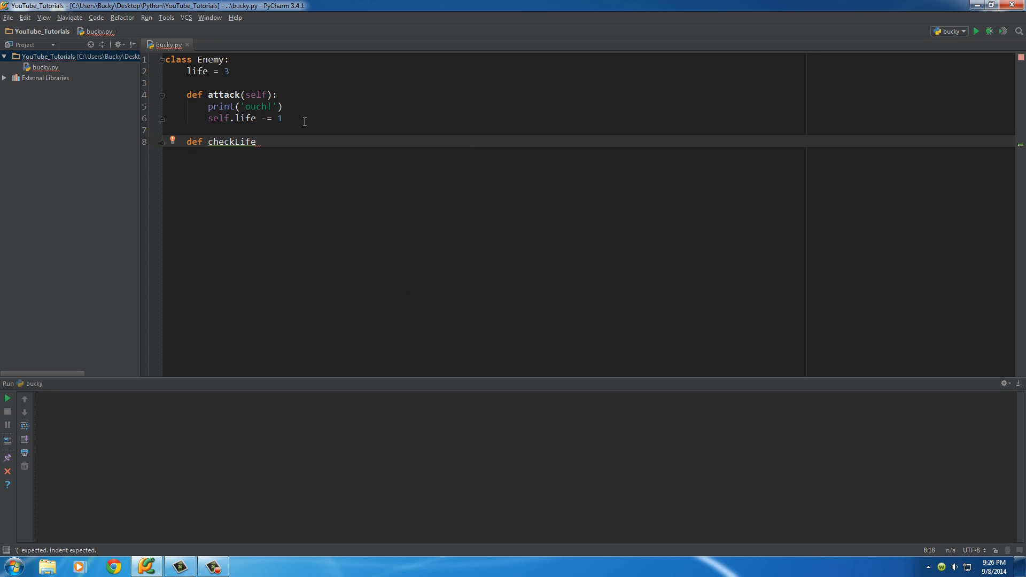
{"action": "type", "text": "(self):"}
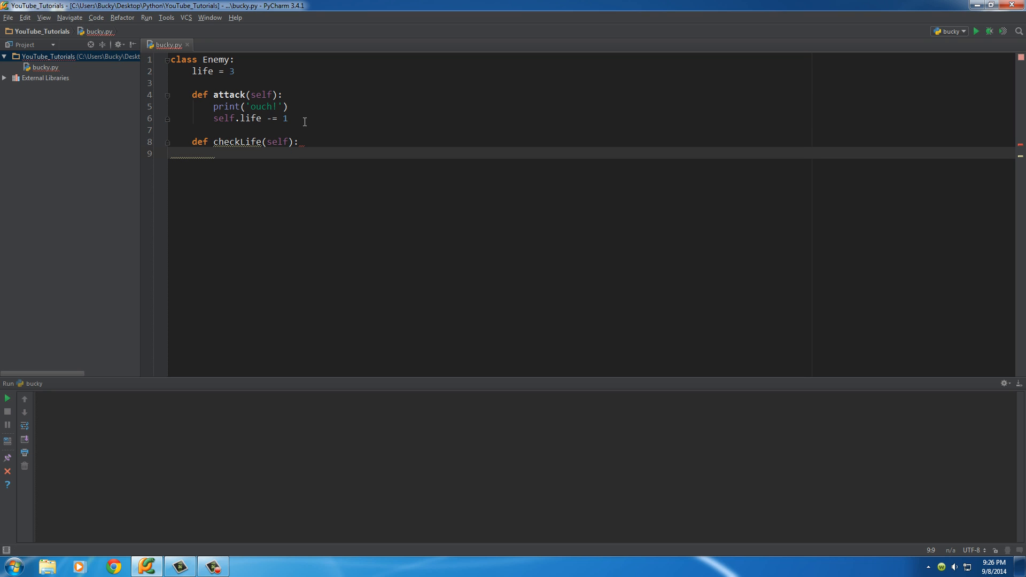
{"action": "type", "text": "if"}
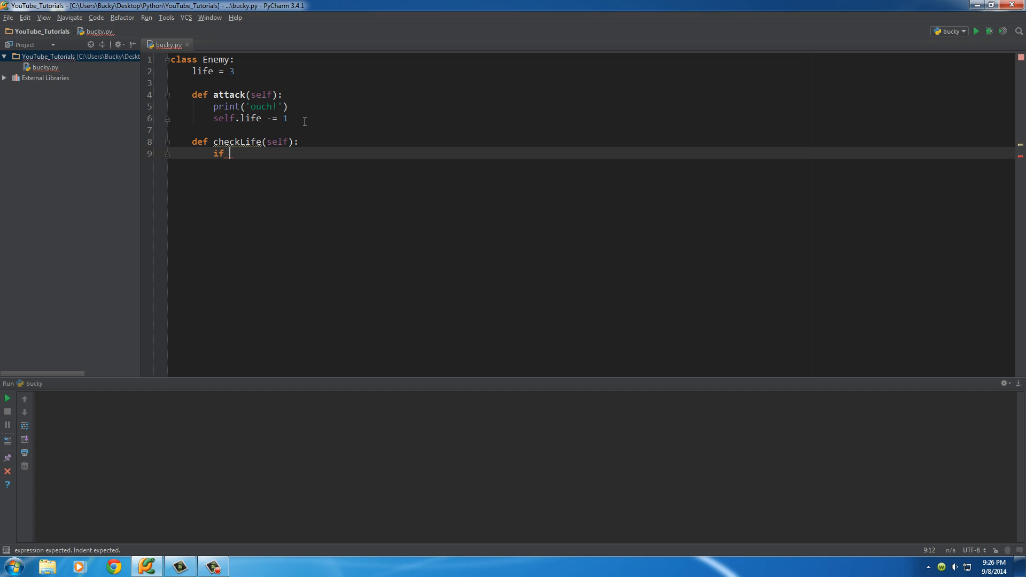
{"action": "type", "text": "self.life"}
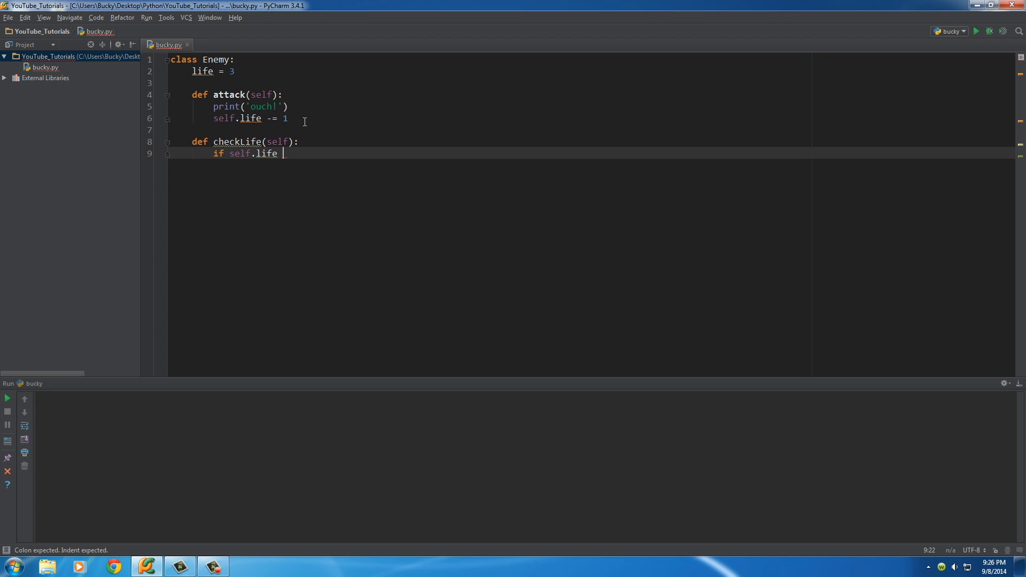
{"action": "type", "text": "<= 0:"}
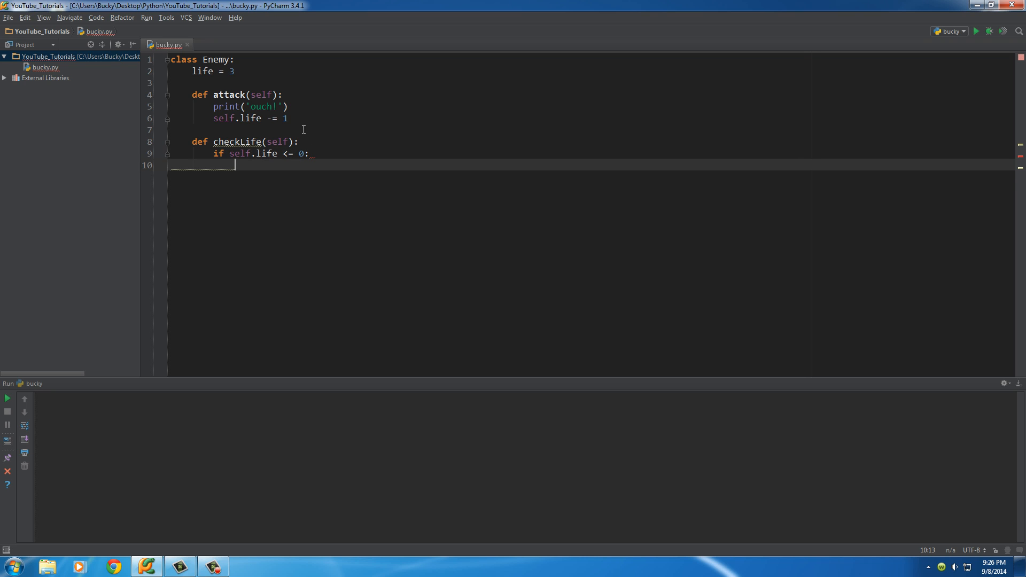
{"action": "mouse_move", "coordinate": [303, 138]}
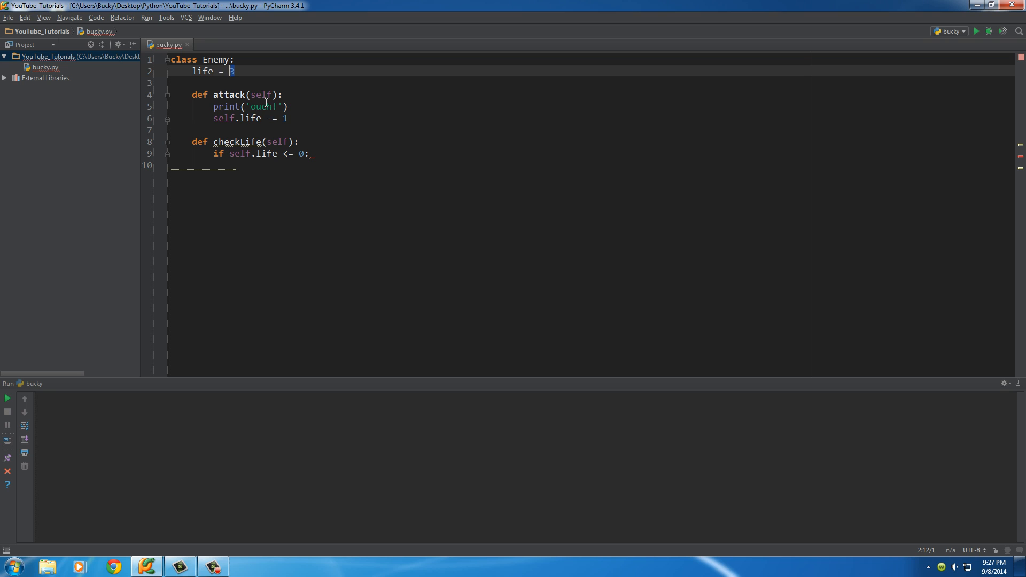
{"action": "mouse_move", "coordinate": [298, 158]}
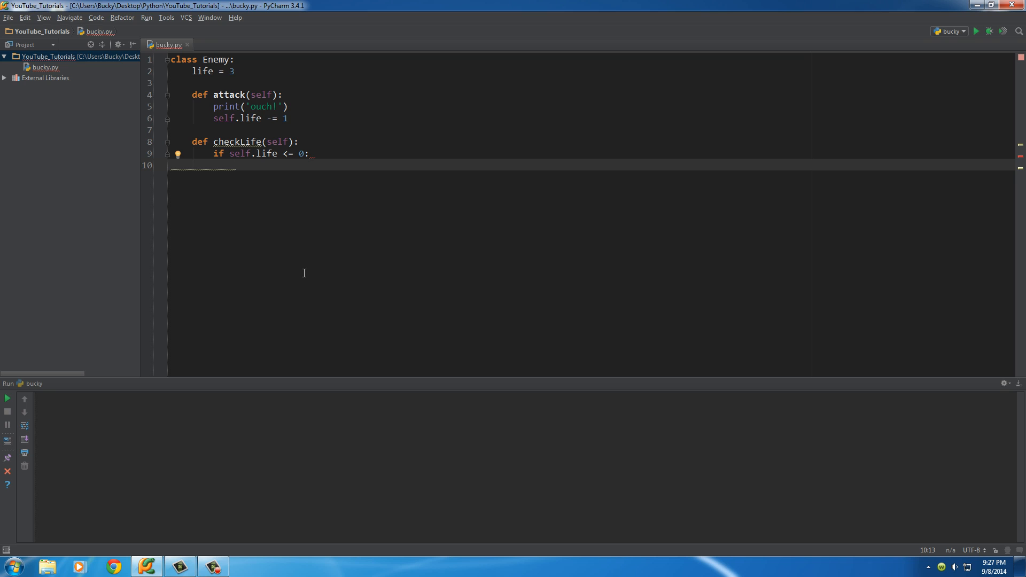
Print 'I am dead' under the if, else print str(self.life) + " life left".
{"action": "type", "text": "print("}
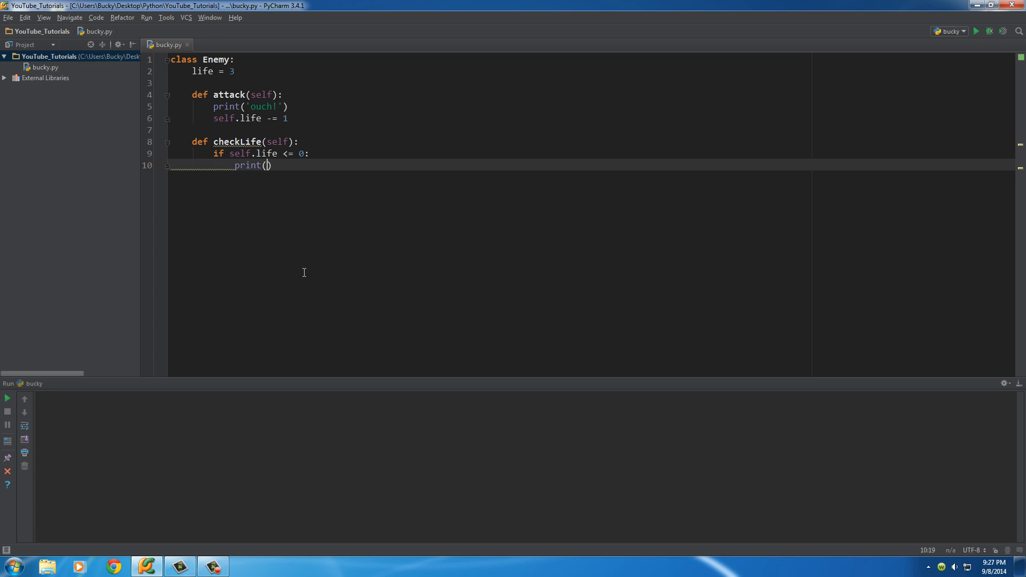
{"action": "type", "text": "'I am dead"}
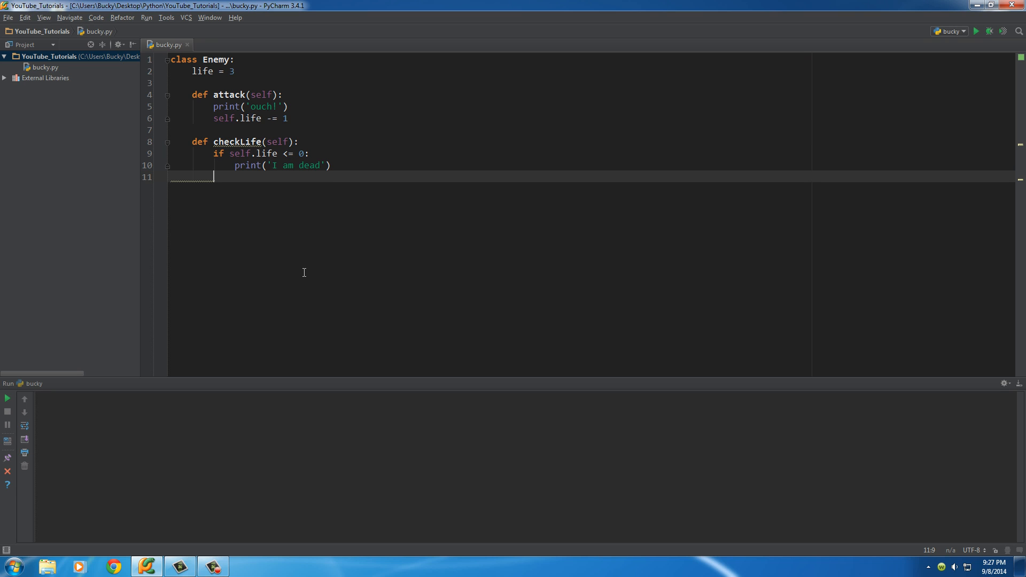
{"action": "type", "text": "else:"}
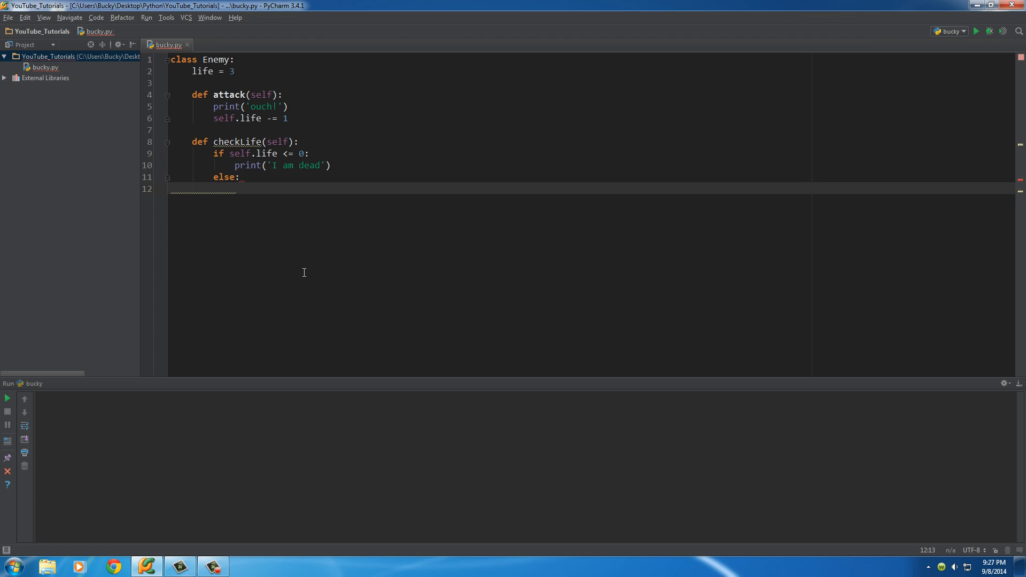
{"action": "type", "text": "print("}
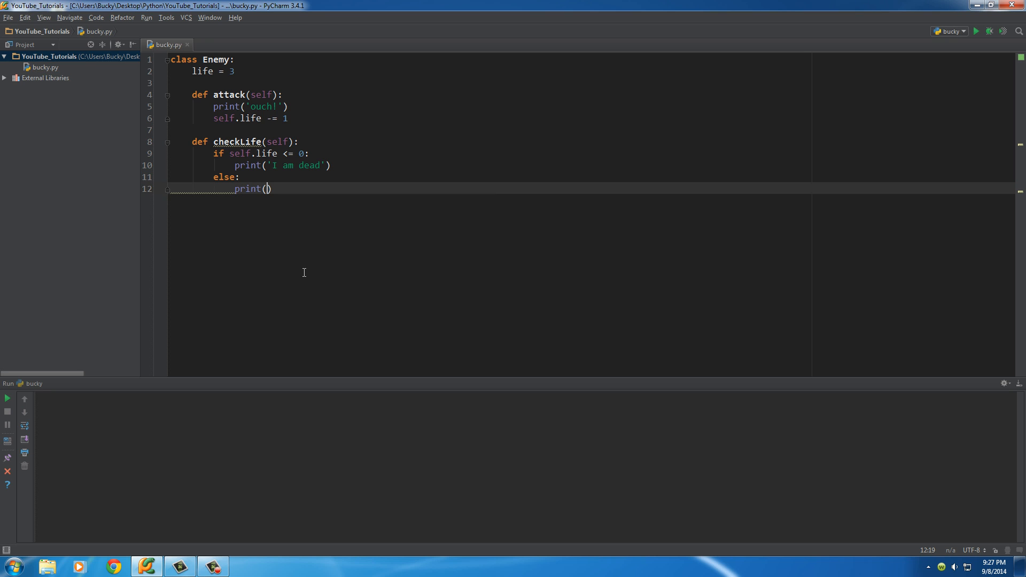
{"action": "type", "text": "str("}
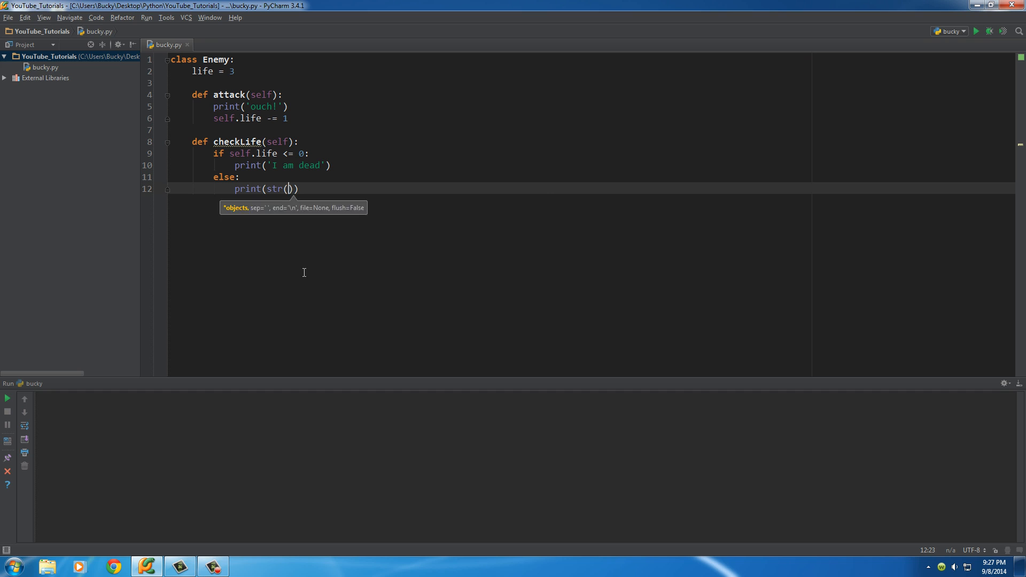
{"action": "type", "text": "self.life"}
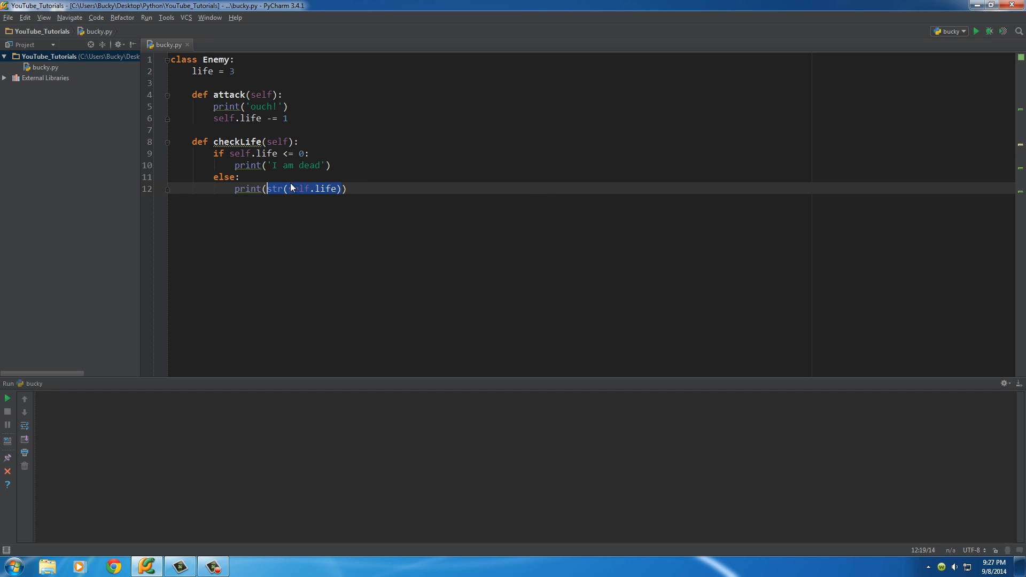
{"action": "left_click", "coordinate": [499, 285]}
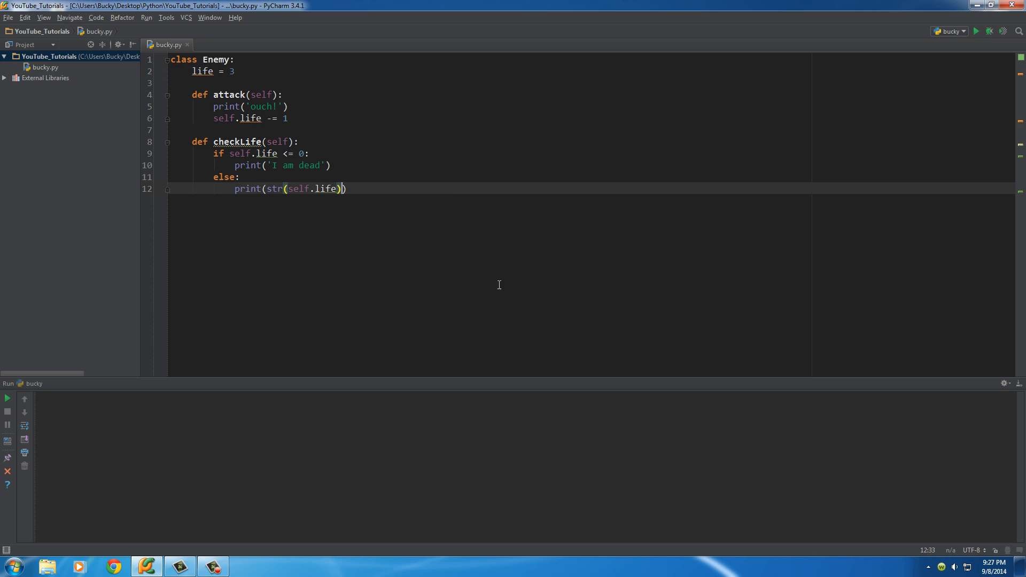
{"action": "type", "text": "+"}
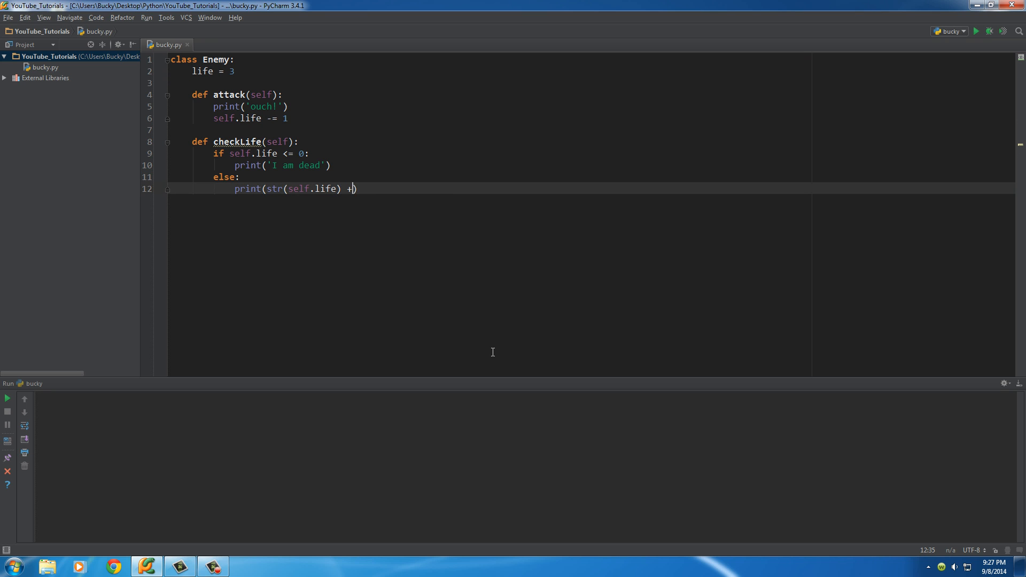
{"action": "type", "text": "\"life\""}
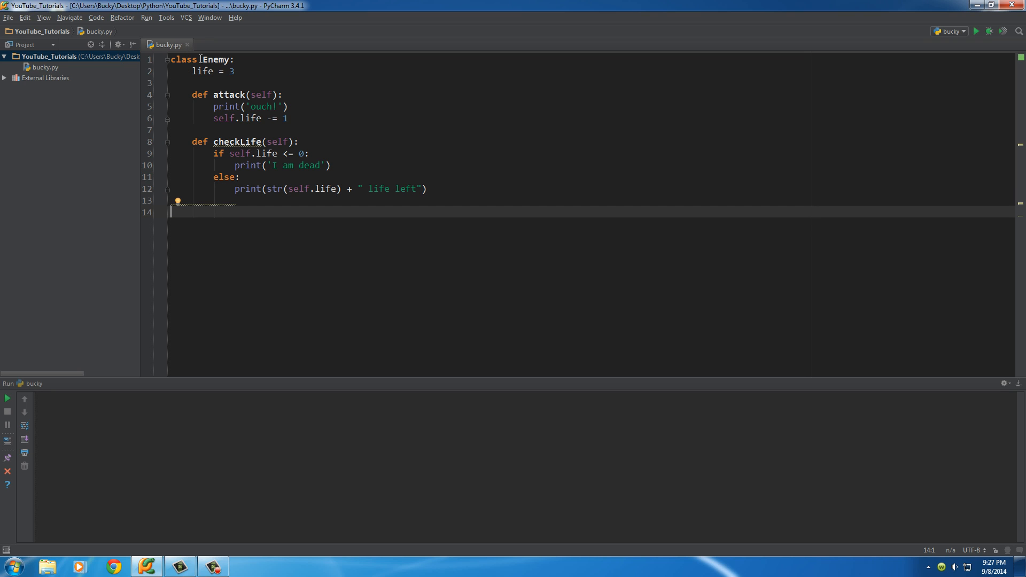
Review the finished Enemy class, highlighting the life = 3 line and attack method.
{"action": "left_click", "coordinate": [234, 71]}
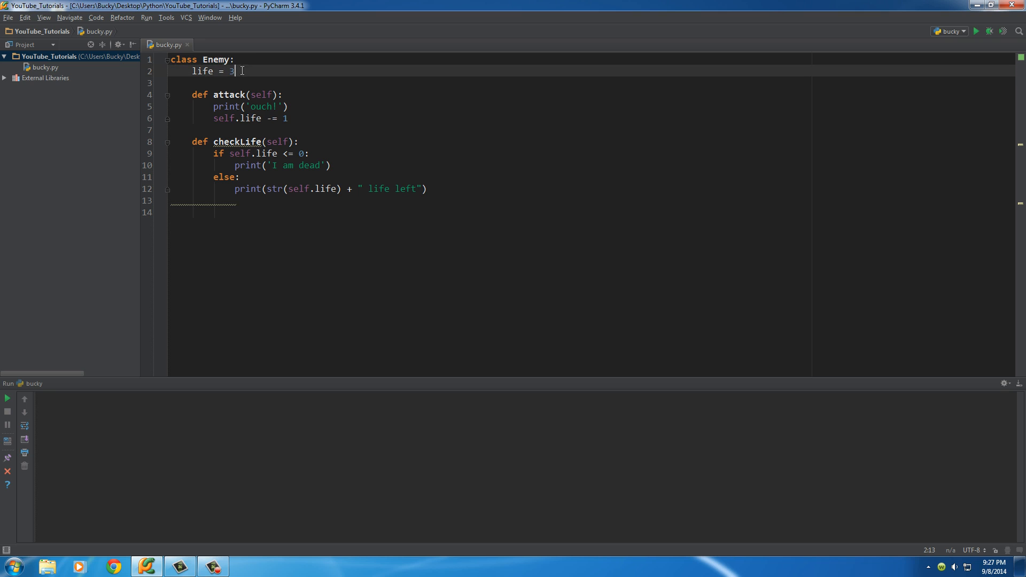
{"action": "double_click", "coordinate": [230, 71]}
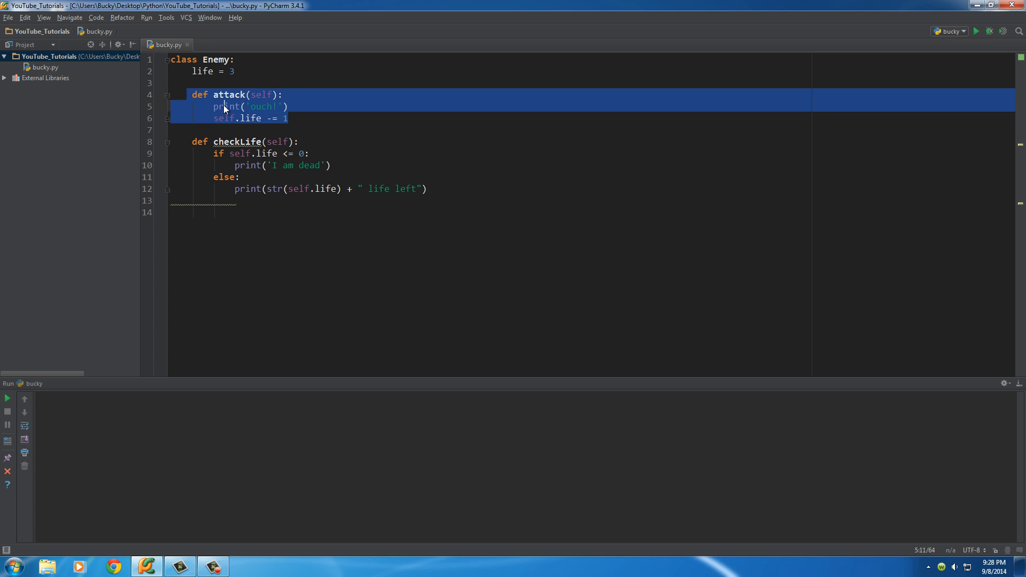
{"action": "left_click", "coordinate": [229, 141]}
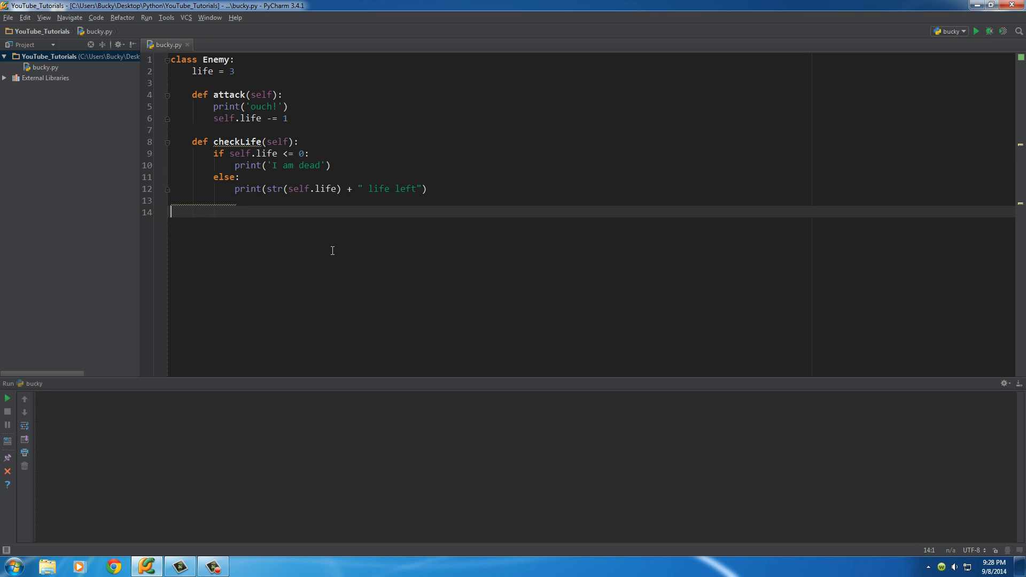
{"action": "mouse_move", "coordinate": [274, 253]}
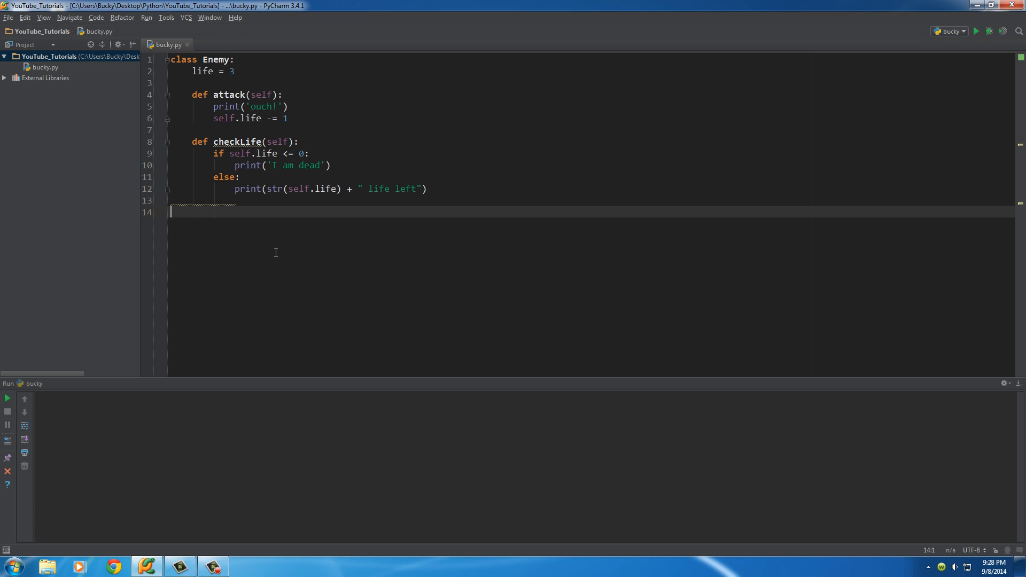
{"action": "type", "text": "attackl"}
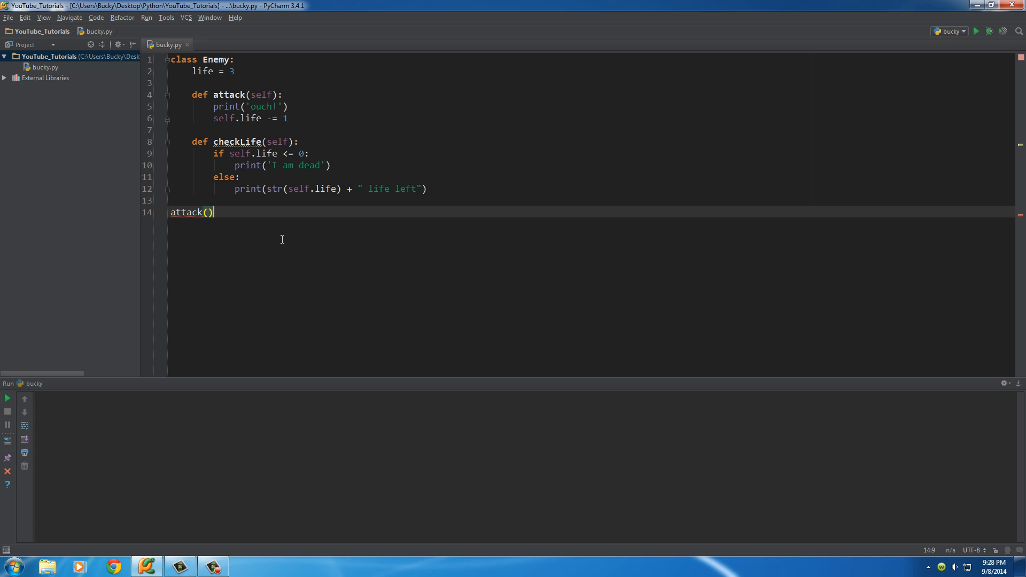
{"action": "mouse_move", "coordinate": [199, 212]}
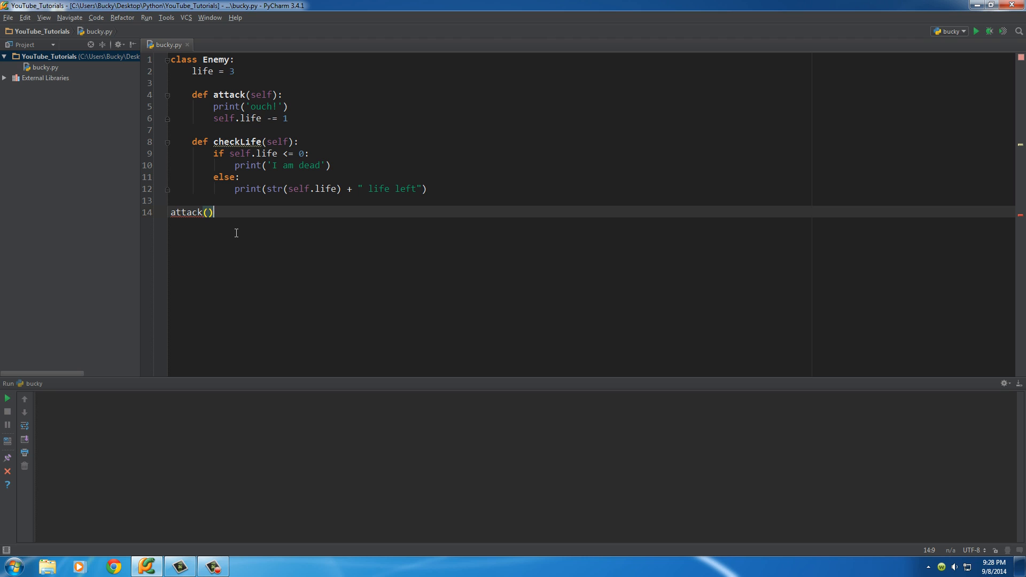
{"action": "mouse_move", "coordinate": [228, 208]}
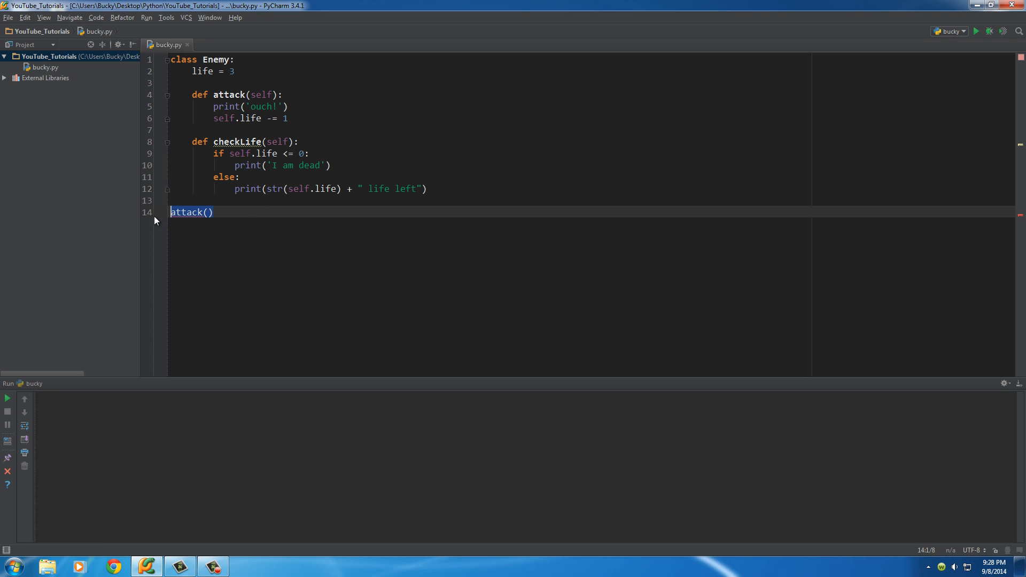
{"action": "key", "text": "Delete"}
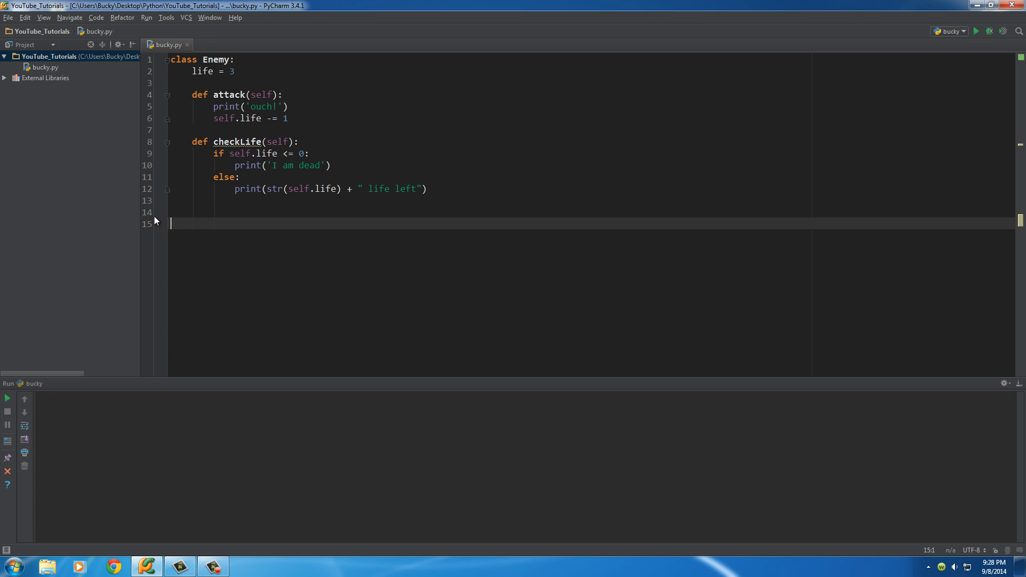
Type enemy1 = Enemy() on line 15 below the class definition.
{"action": "type", "text": "enem"}
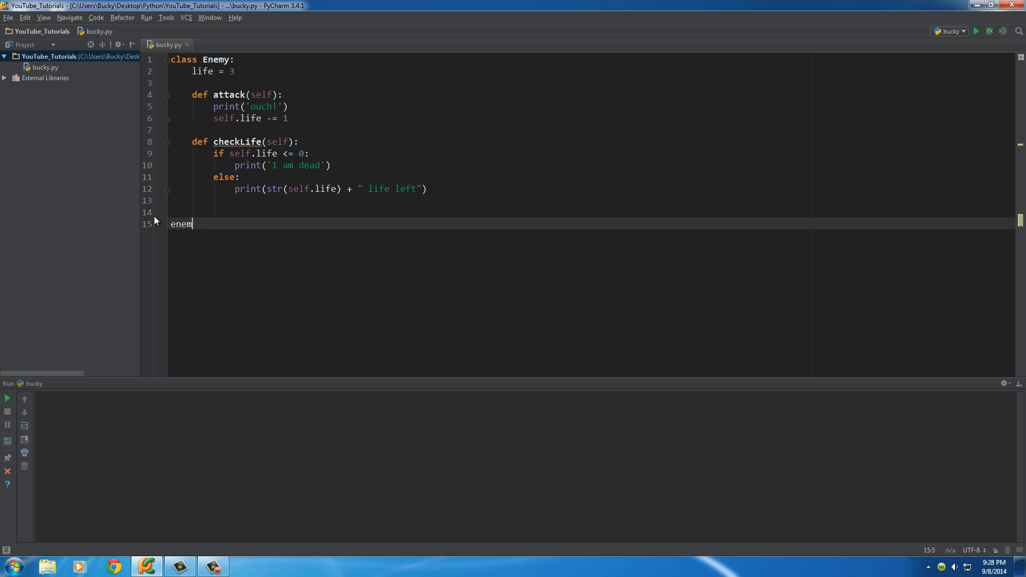
{"action": "type", "text": "y"}
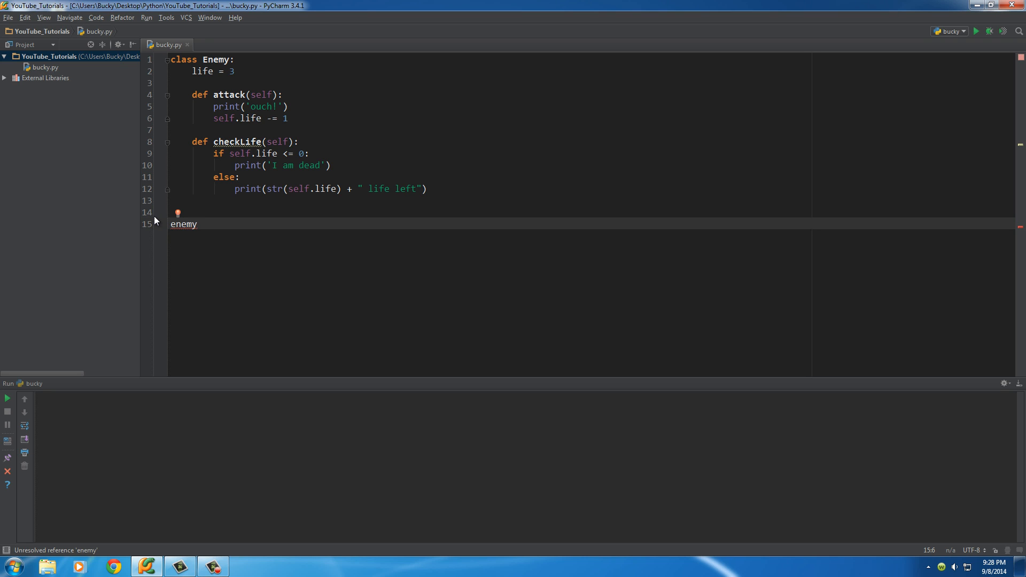
{"action": "type", "text": "1"}
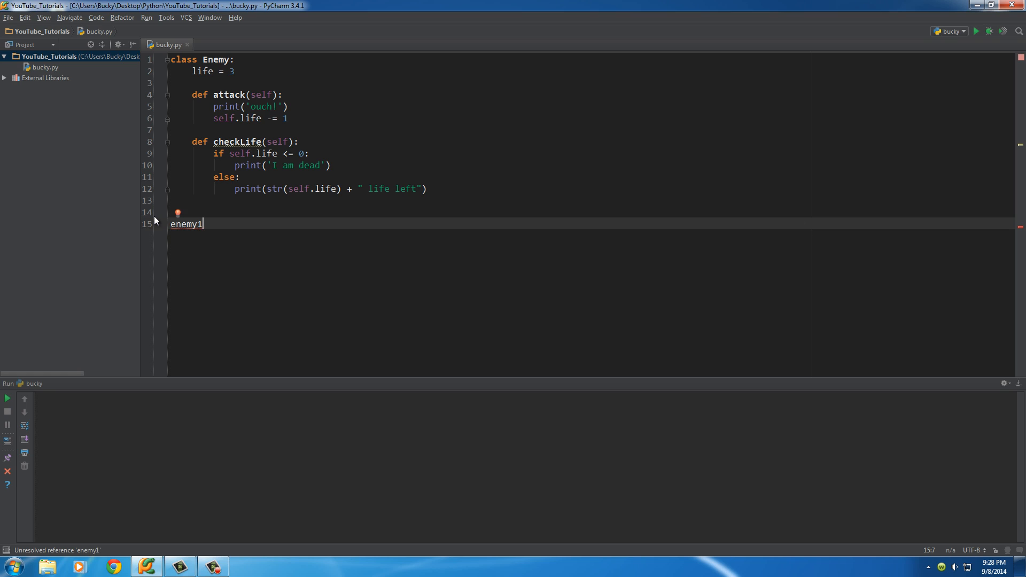
{"action": "type", "text": "="}
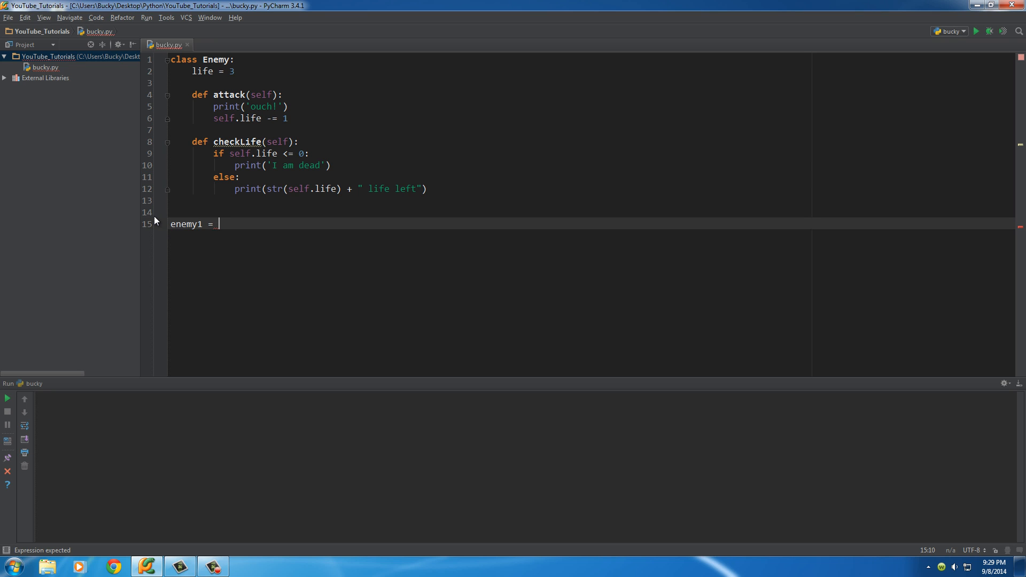
{"action": "type", "text": "Enemy"}
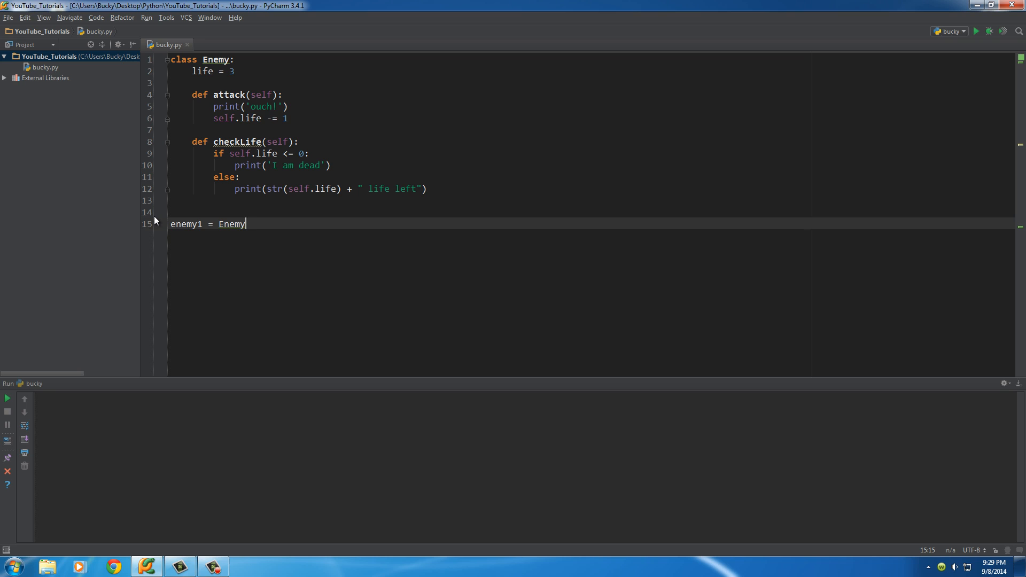
{"action": "type", "text": "()"}
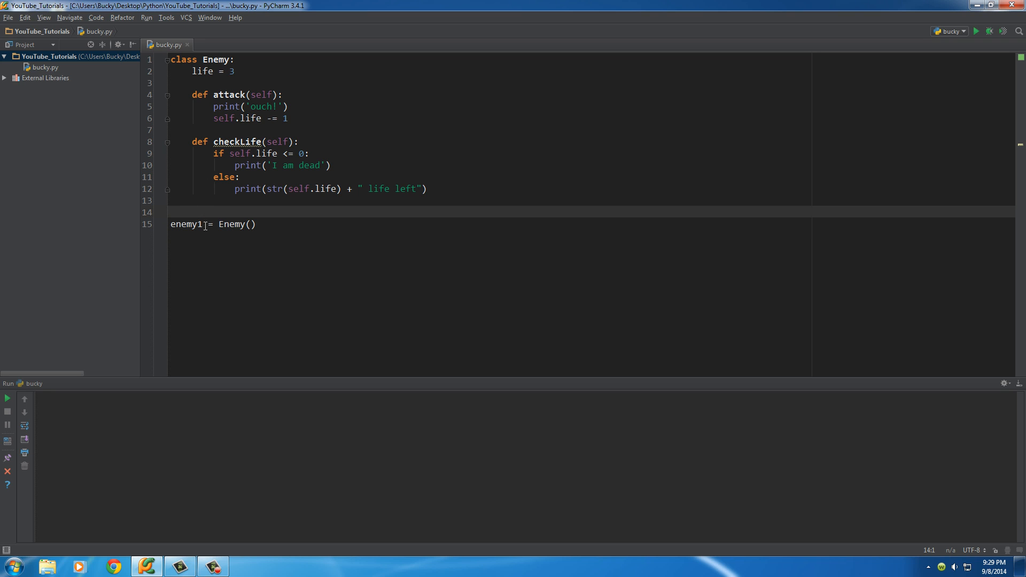
{"action": "left_click", "coordinate": [171, 212]}
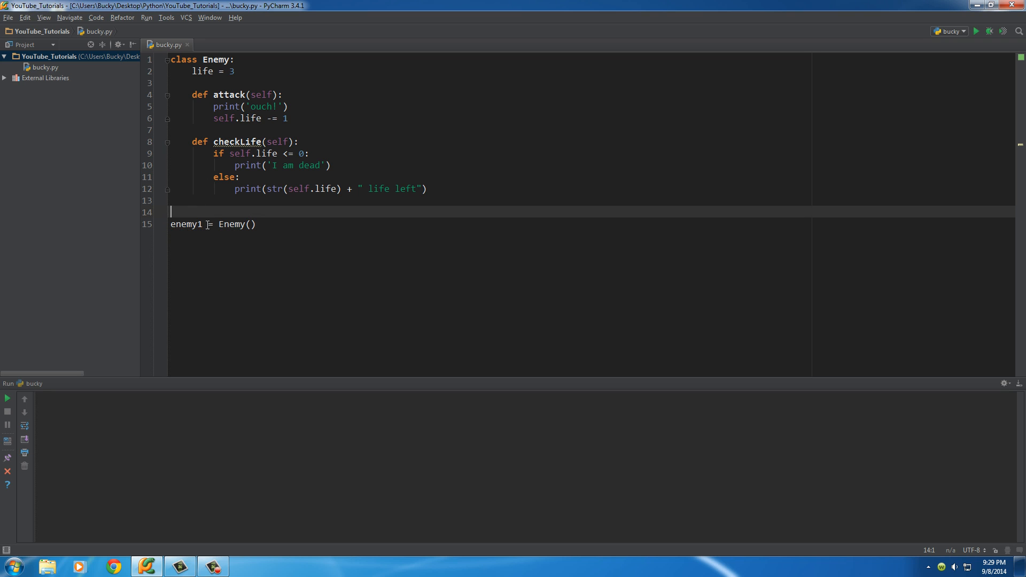
{"action": "left_click", "coordinate": [186, 224]}
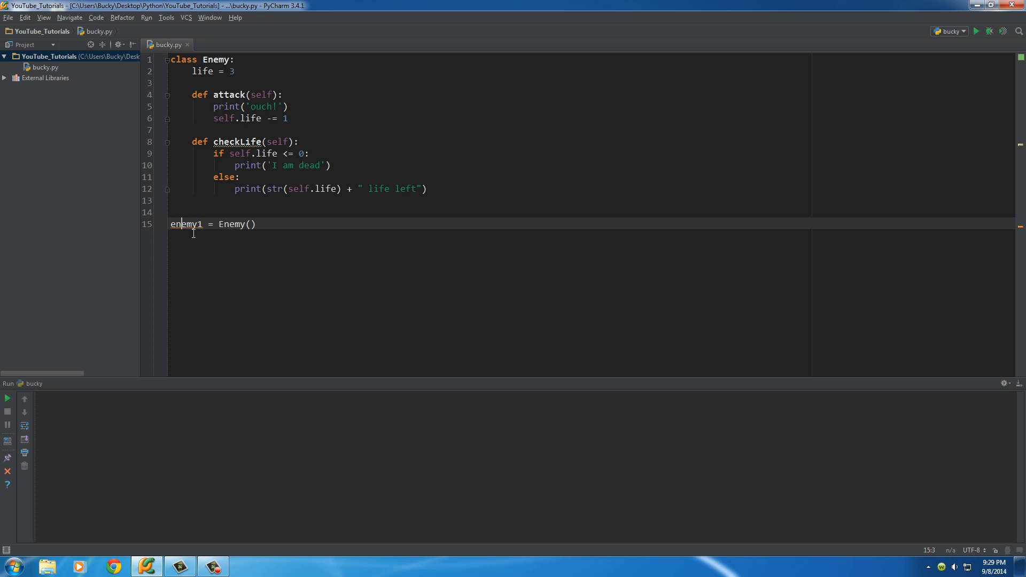
{"action": "mouse_move", "coordinate": [229, 225]}
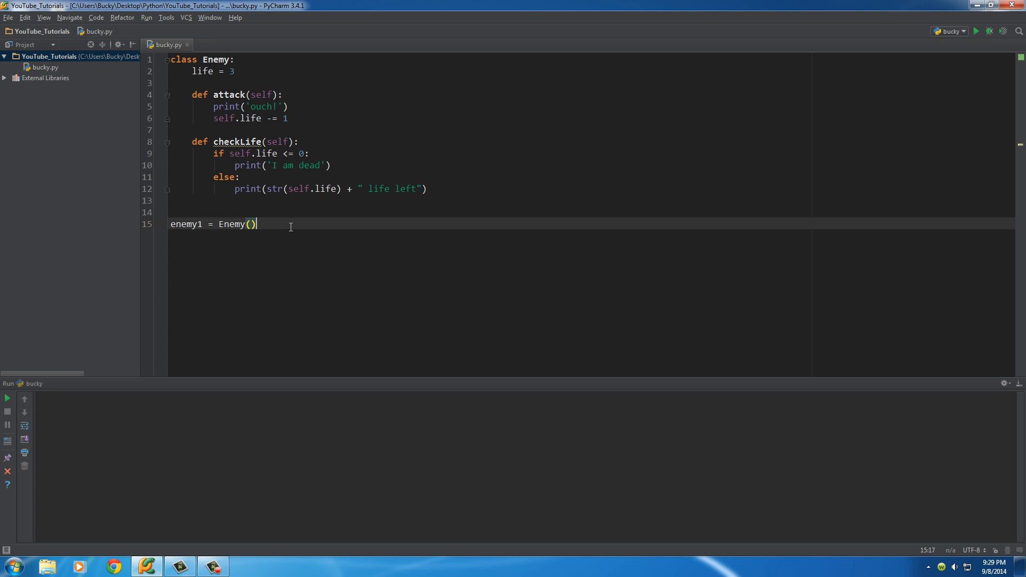
Add the call enemy1.attack() on line 17.
{"action": "type", "text": "enemy1/"}
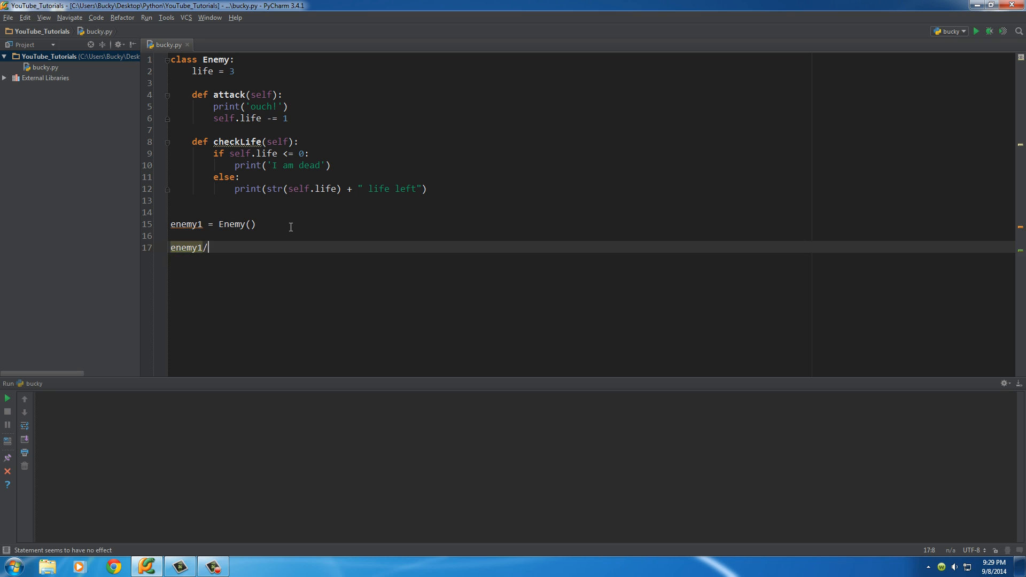
{"action": "type", "text": ".attack"}
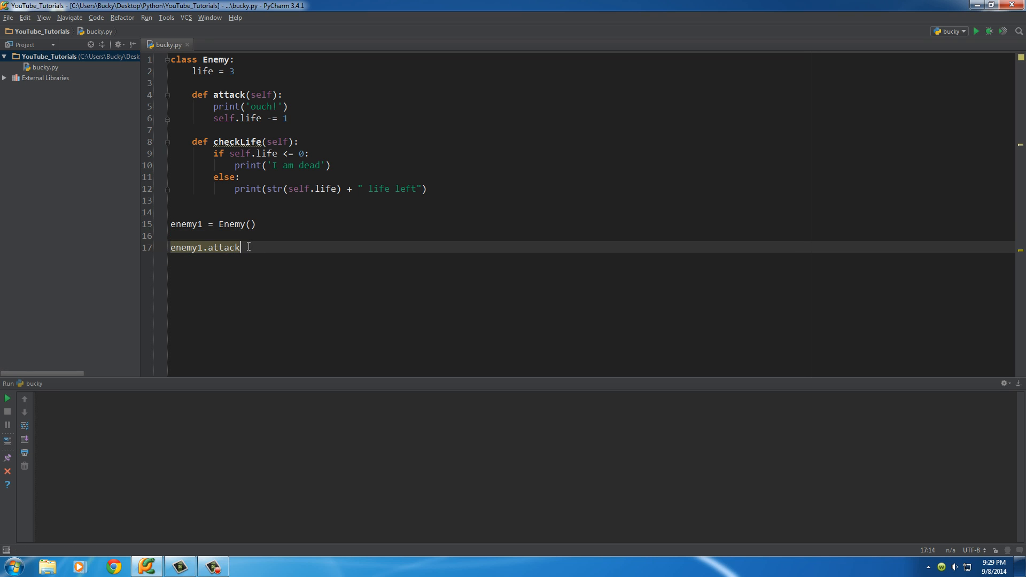
{"action": "type", "text": "()"}
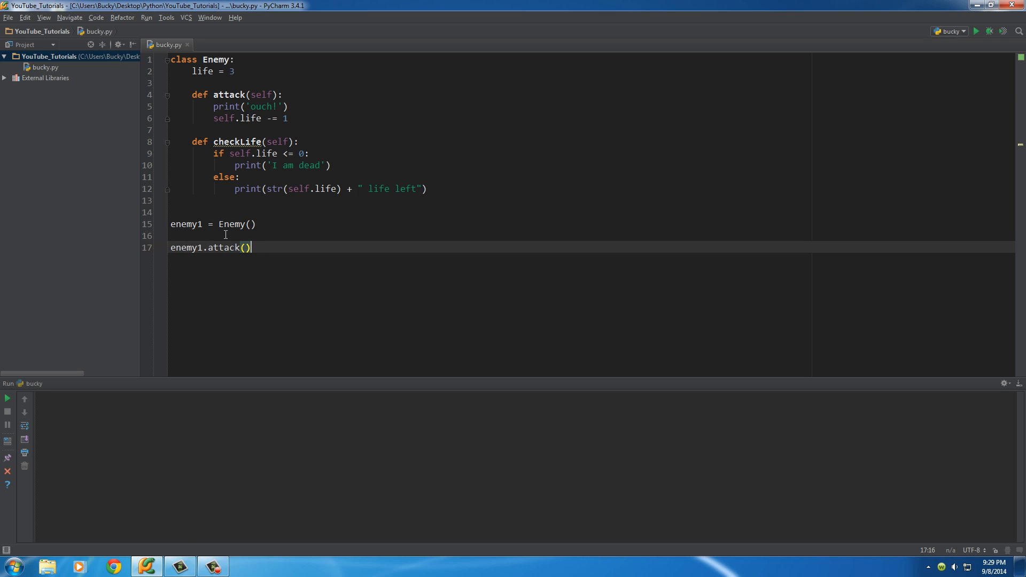
Highlight enemy1, Enemy and attack(), then run bucky.py to print ouch!
{"action": "double_click", "coordinate": [186, 248]}
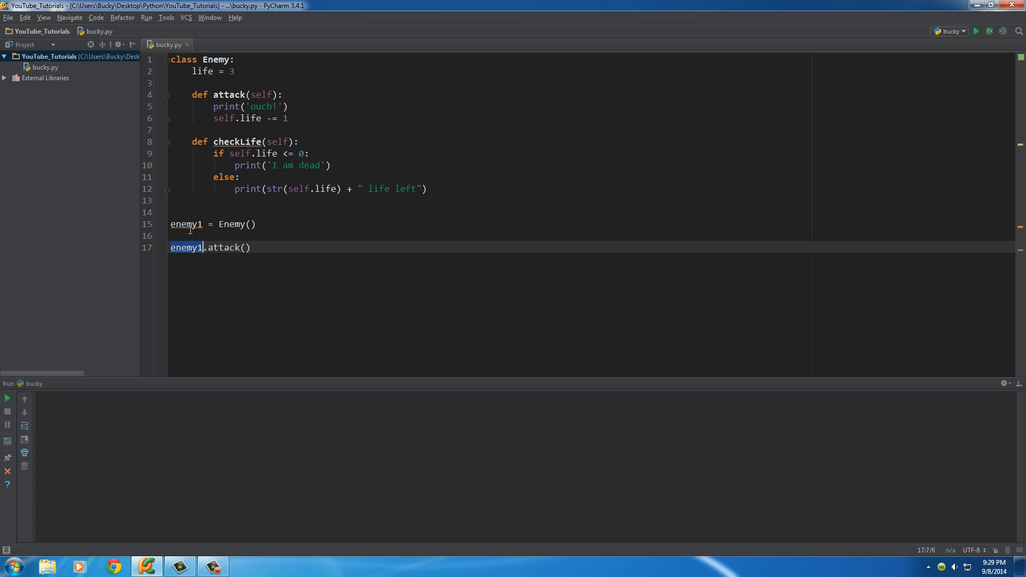
{"action": "left_click", "coordinate": [233, 224]}
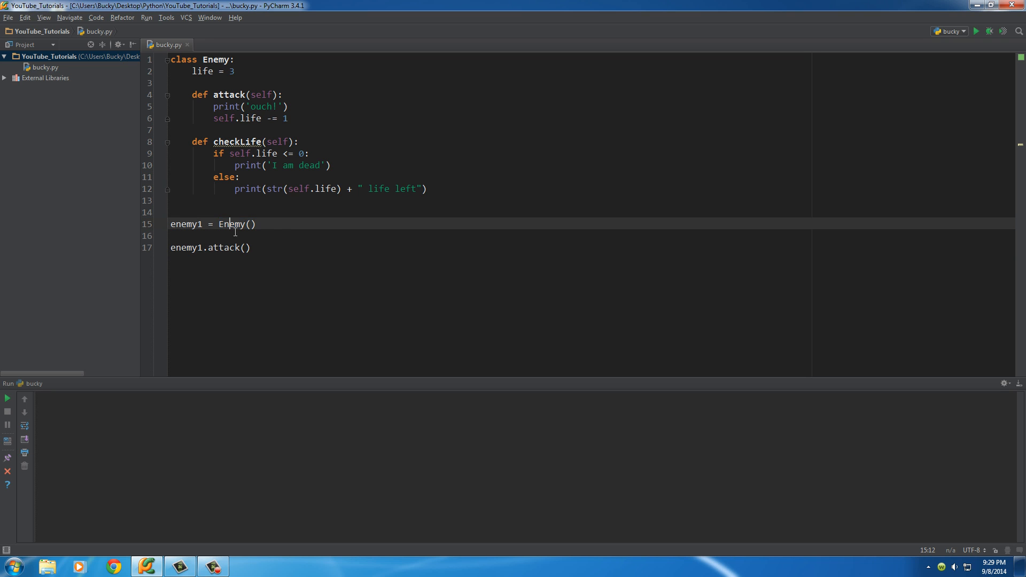
{"action": "double_click", "coordinate": [215, 59]}
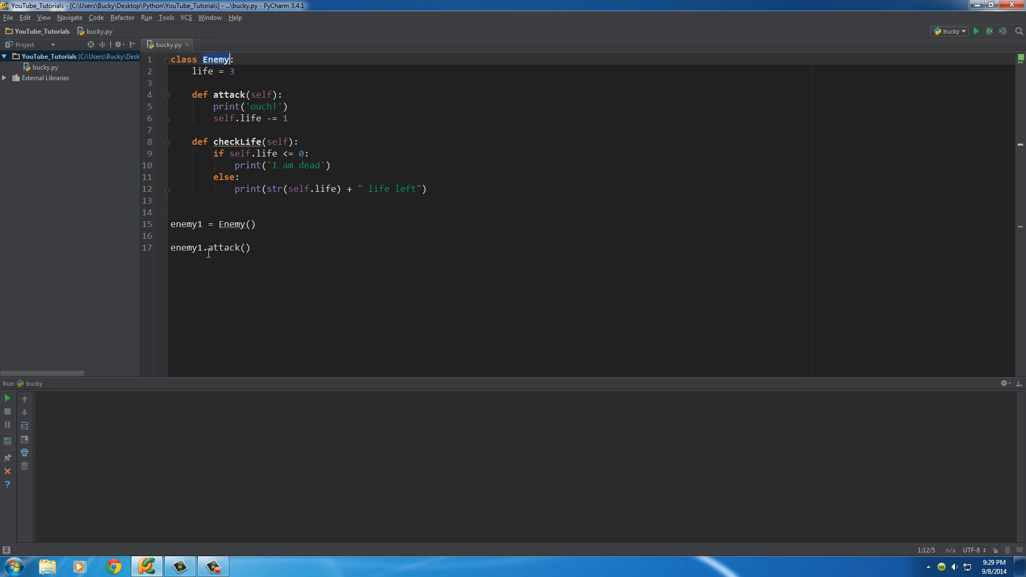
{"action": "left_click", "coordinate": [208, 247]}
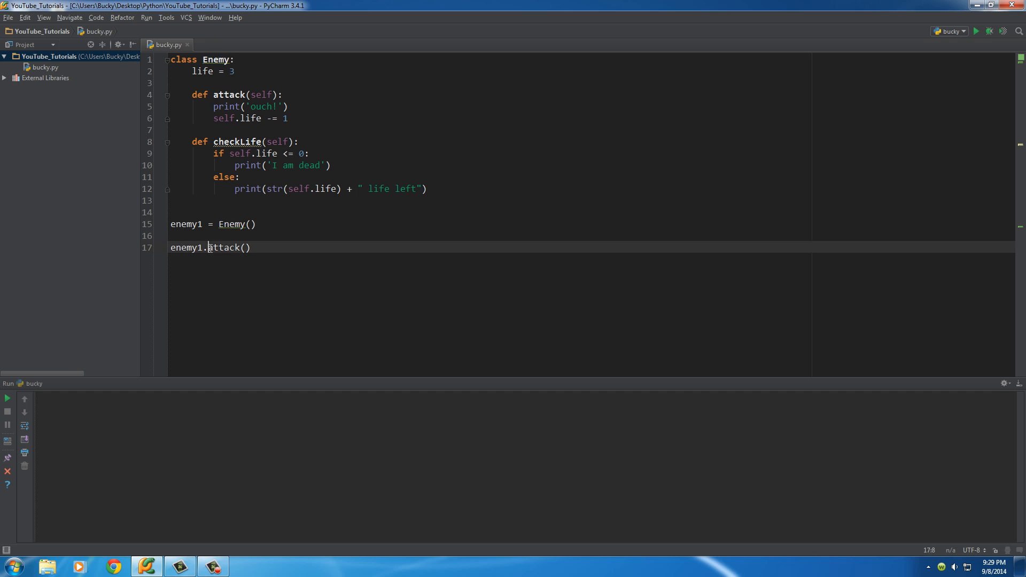
{"action": "double_click", "coordinate": [227, 247]}
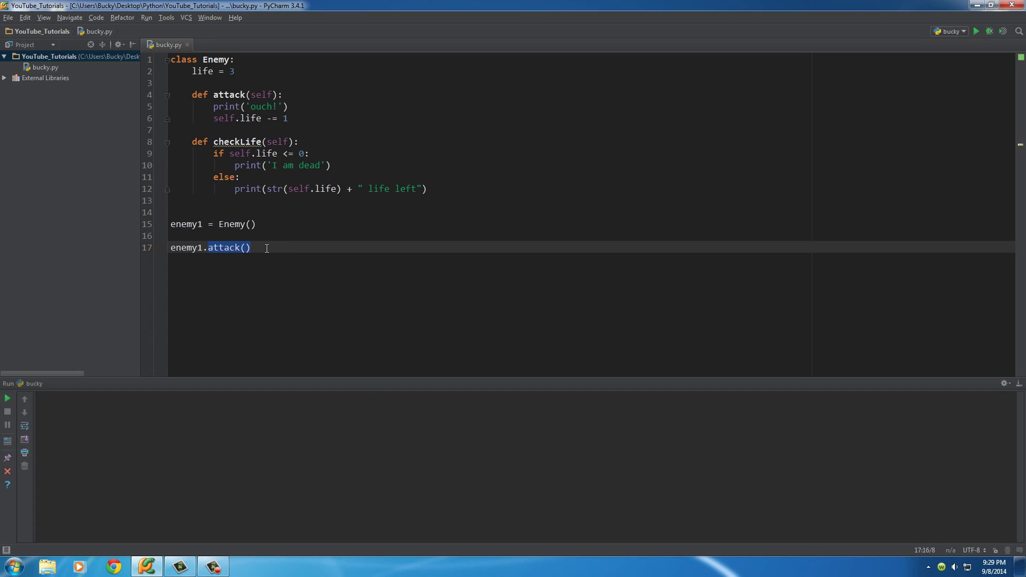
{"action": "left_click", "coordinate": [975, 31]}
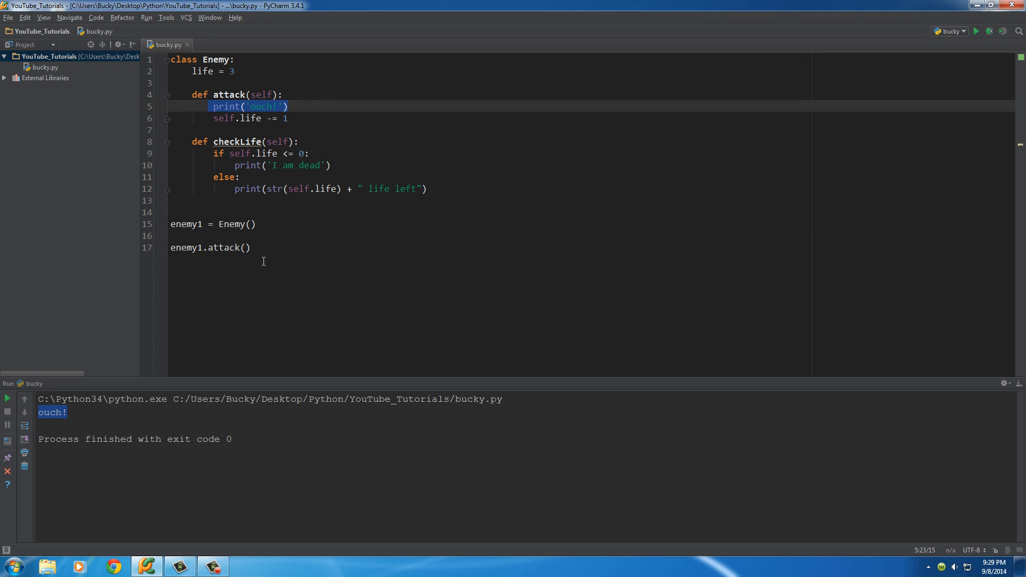
Add enemy1.checkLife() on line 18 and run, showing ouch! and 2 life left.
{"action": "type", "text": "enemy1.checkLife("}
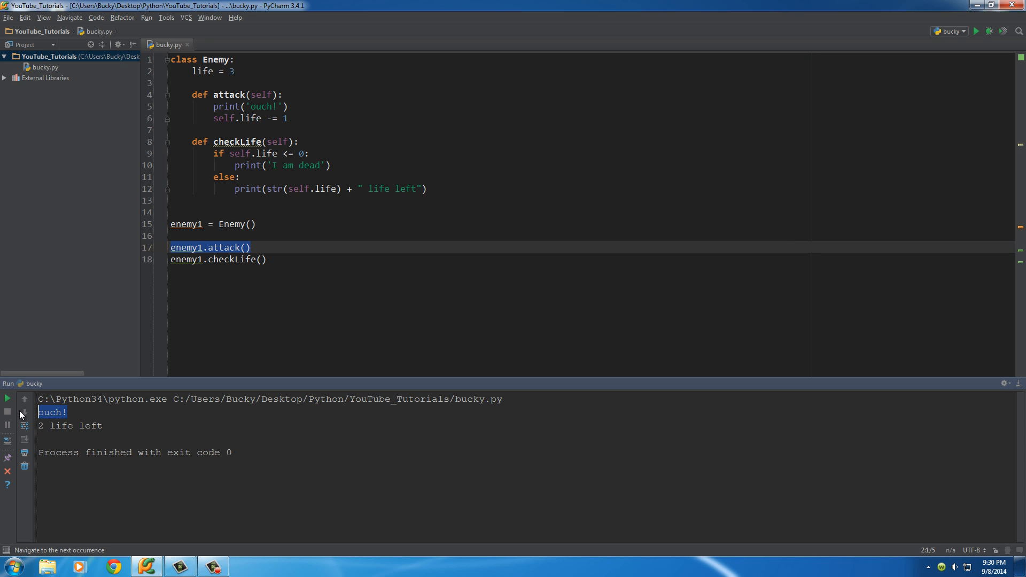
{"action": "left_click", "coordinate": [23, 426]}
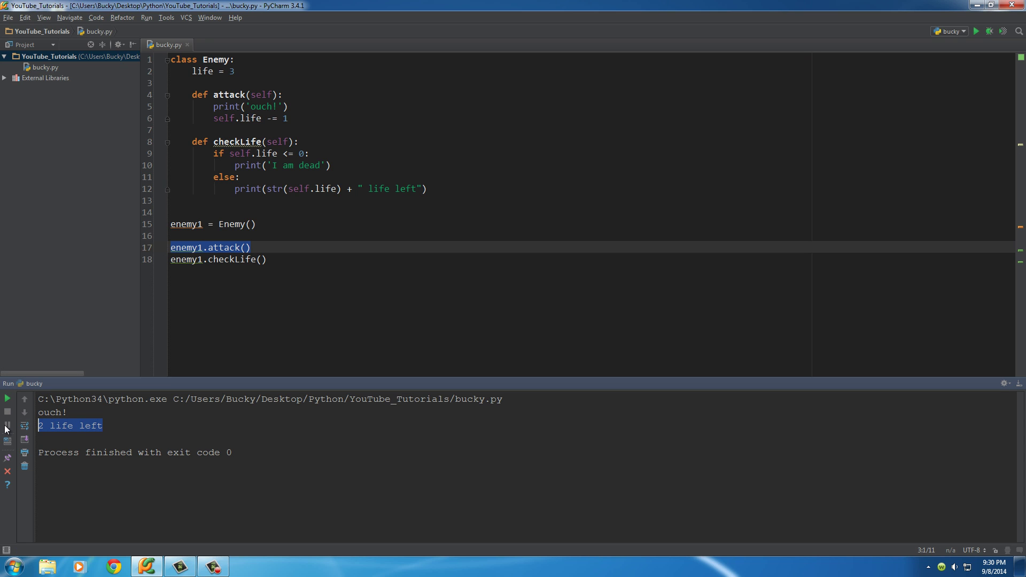
{"action": "mouse_move", "coordinate": [445, 347]}
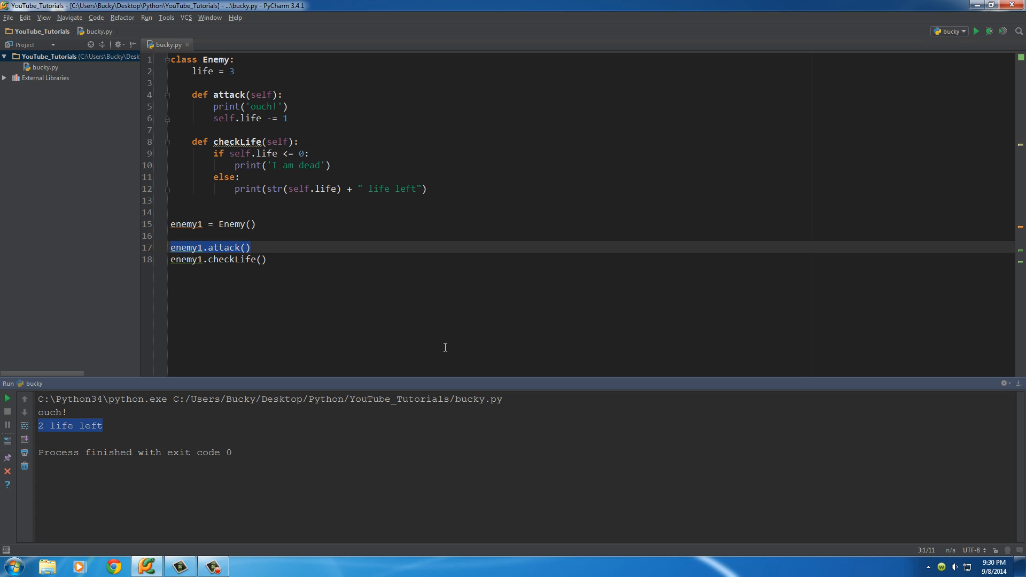
{"action": "left_click", "coordinate": [236, 248]}
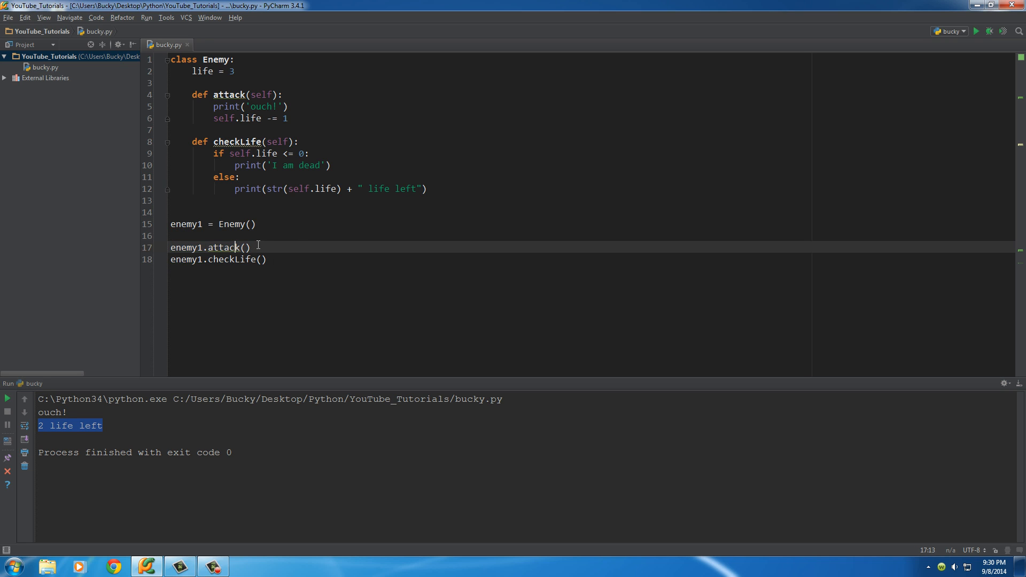
Duplicate the enemy1 lines and rename the copied creation line to enemy2.
{"action": "triple_click", "coordinate": [210, 246]}
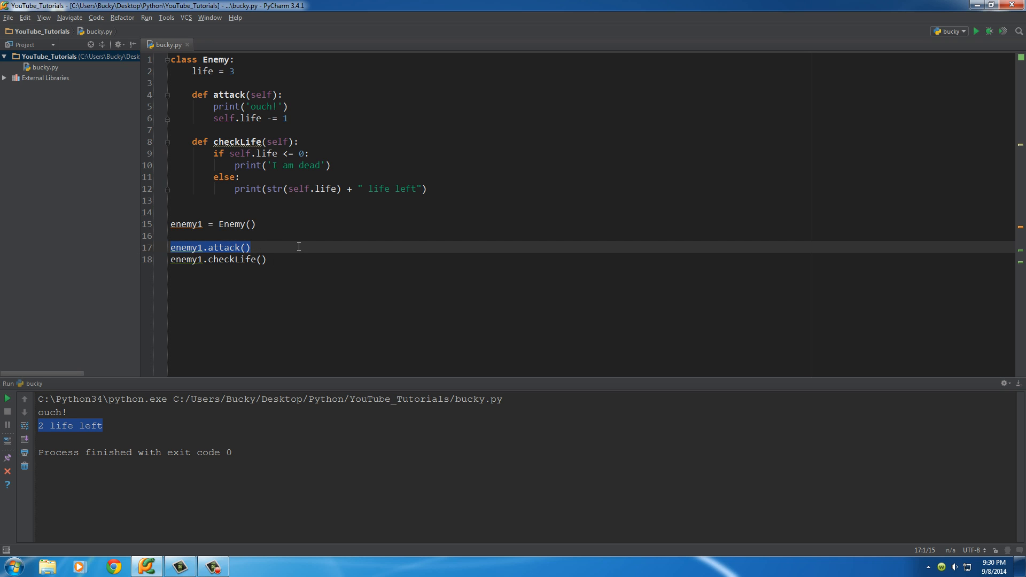
{"action": "mouse_move", "coordinate": [312, 255]}
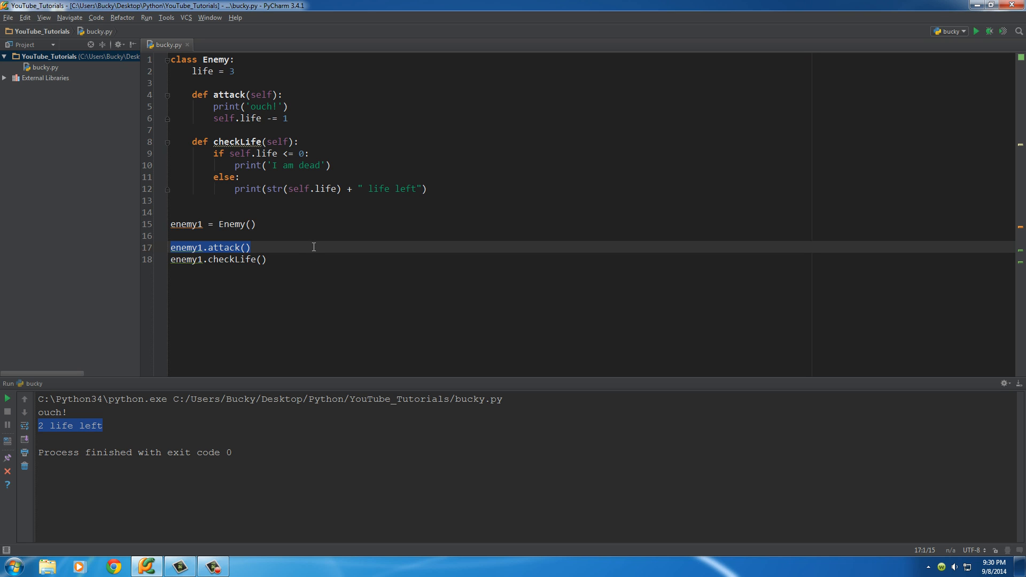
{"action": "mouse_move", "coordinate": [218, 224]}
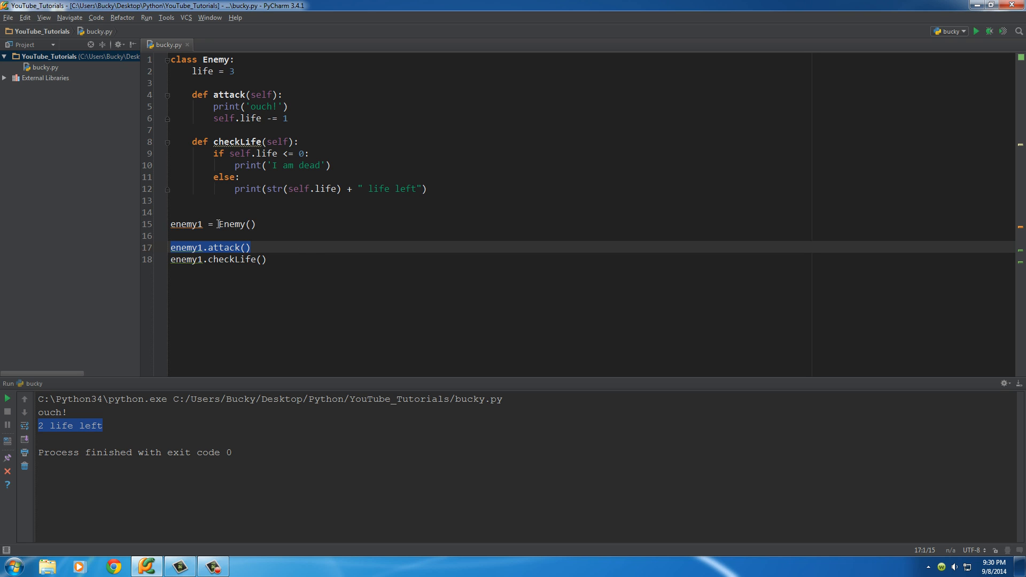
{"action": "left_click", "coordinate": [195, 224]}
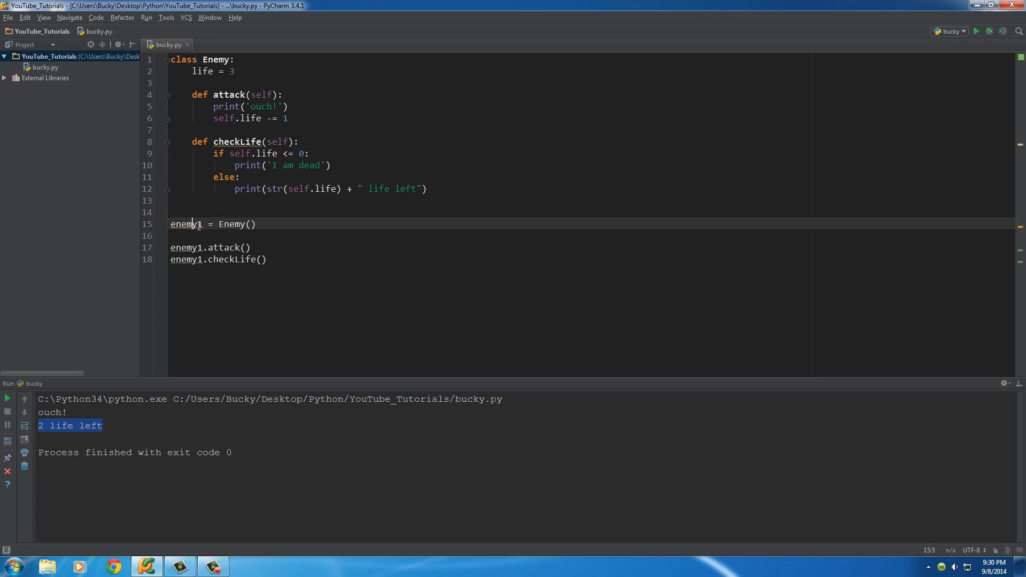
{"action": "double_click", "coordinate": [186, 224]}
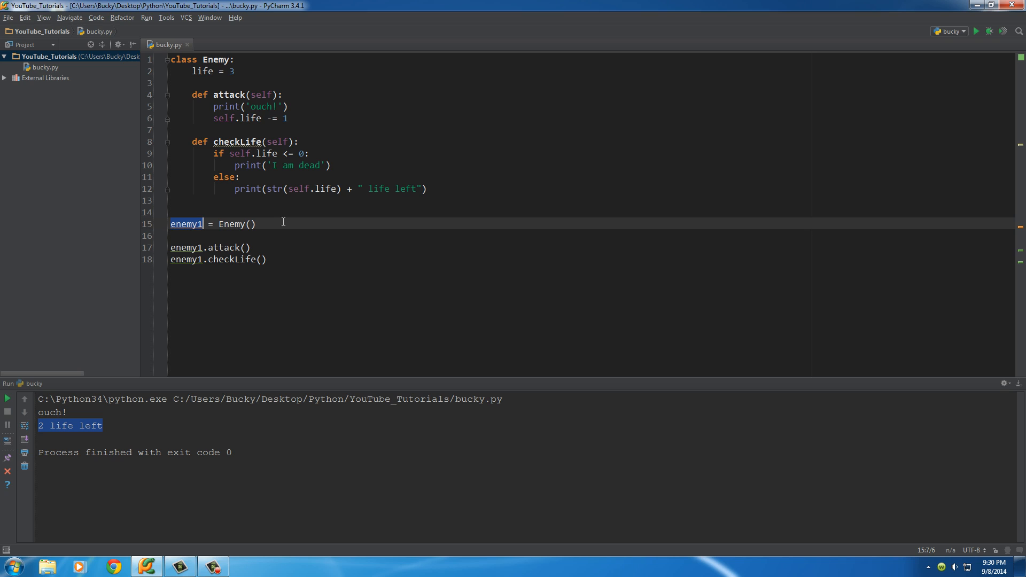
{"action": "left_click", "coordinate": [220, 224]}
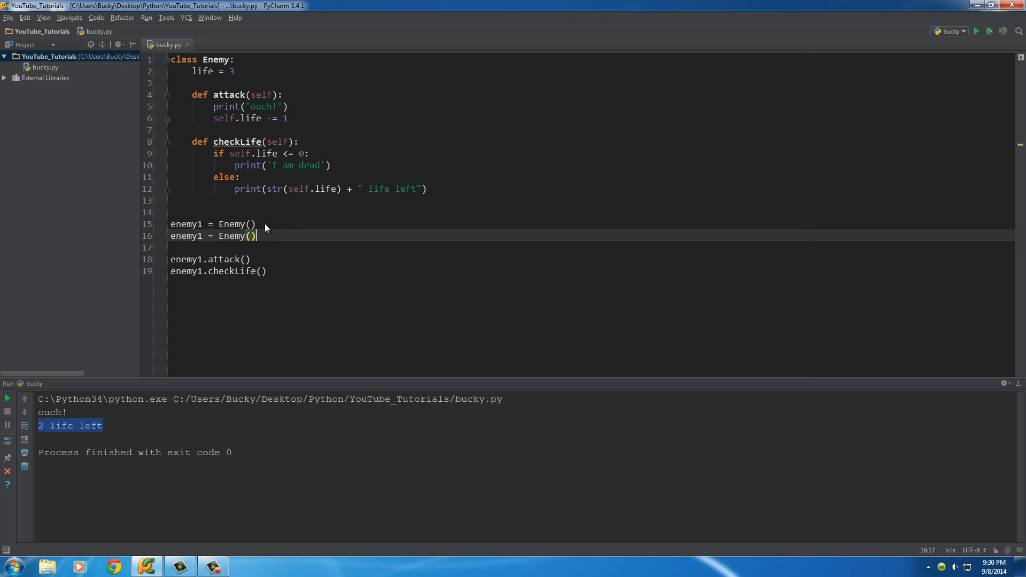
{"action": "left_click", "coordinate": [193, 236]}
{"action": "type", "text": "2"}
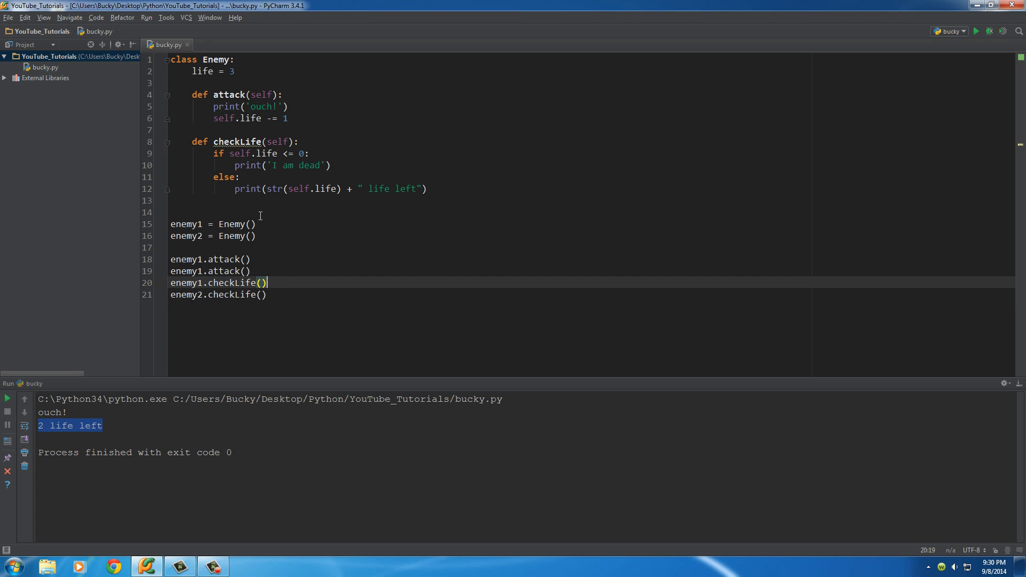
{"action": "mouse_move", "coordinate": [195, 226]}
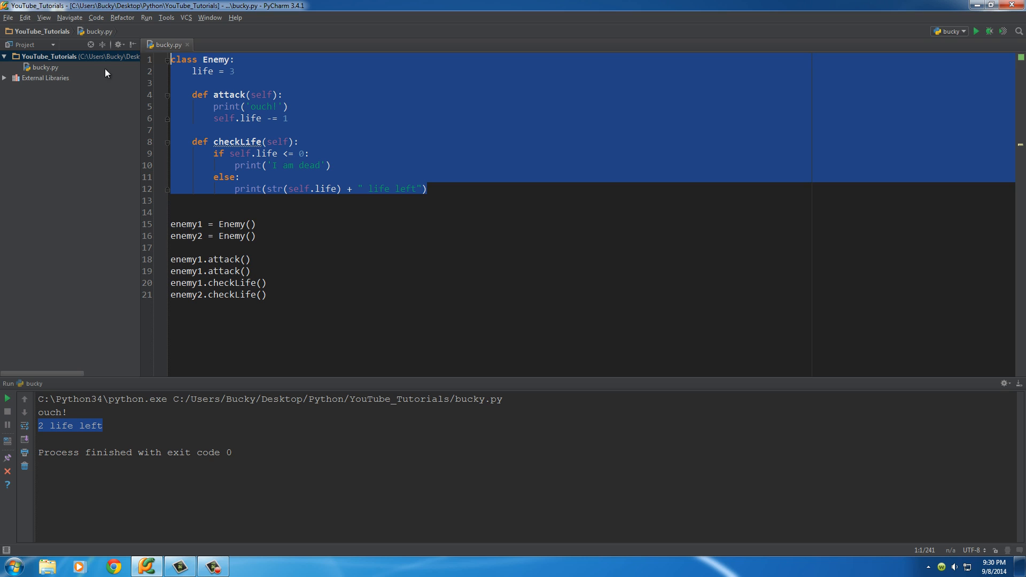
{"action": "mouse_move", "coordinate": [218, 52]}
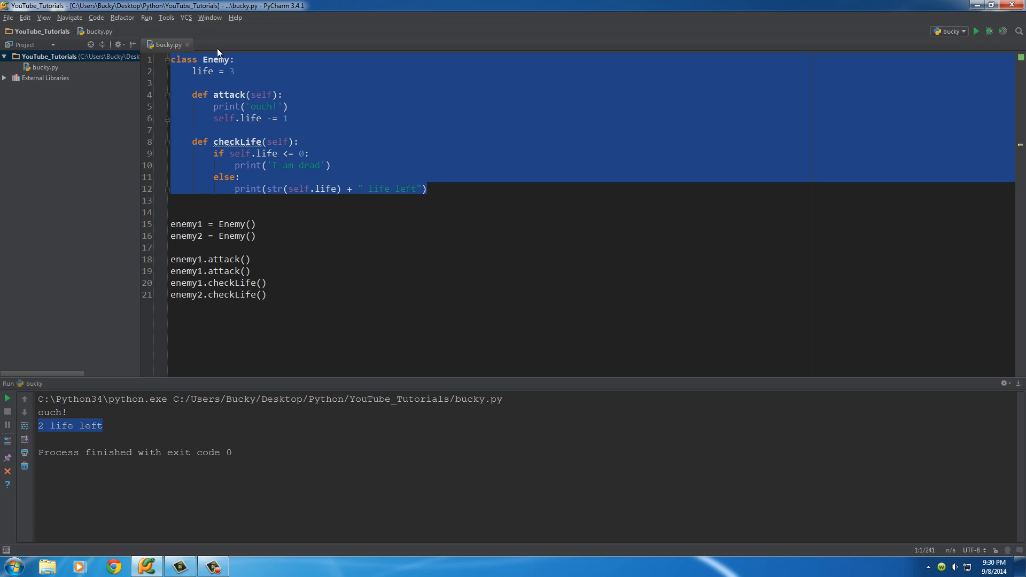
Select the name enemy2 in bucky.py to point it out.
{"action": "double_click", "coordinate": [186, 224]}
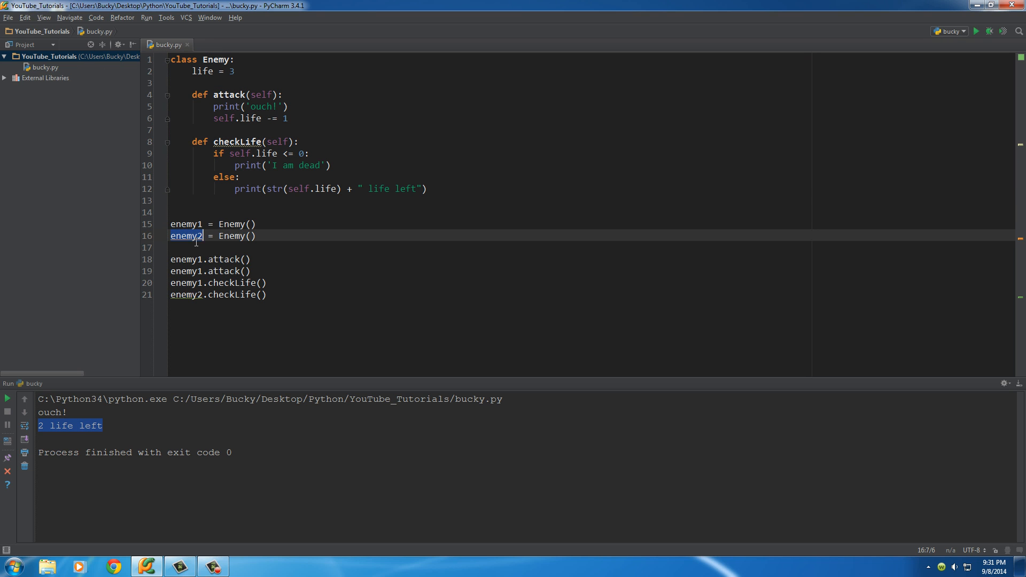
{"action": "mouse_move", "coordinate": [283, 248]}
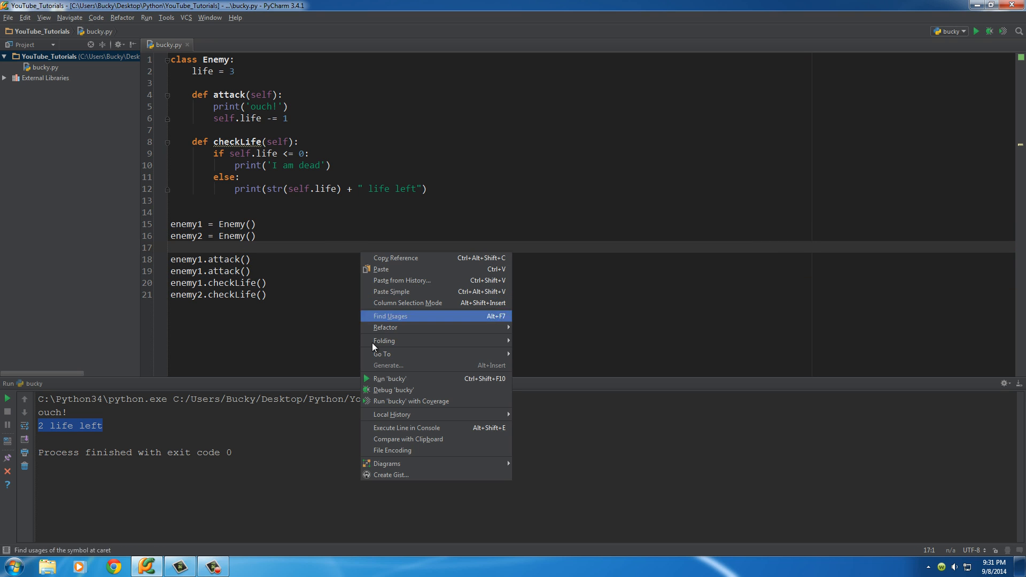
Run 'bucky' and compare enemy1's 1 life and enemy2's 3 lives in the code.
{"action": "left_click", "coordinate": [390, 378]}
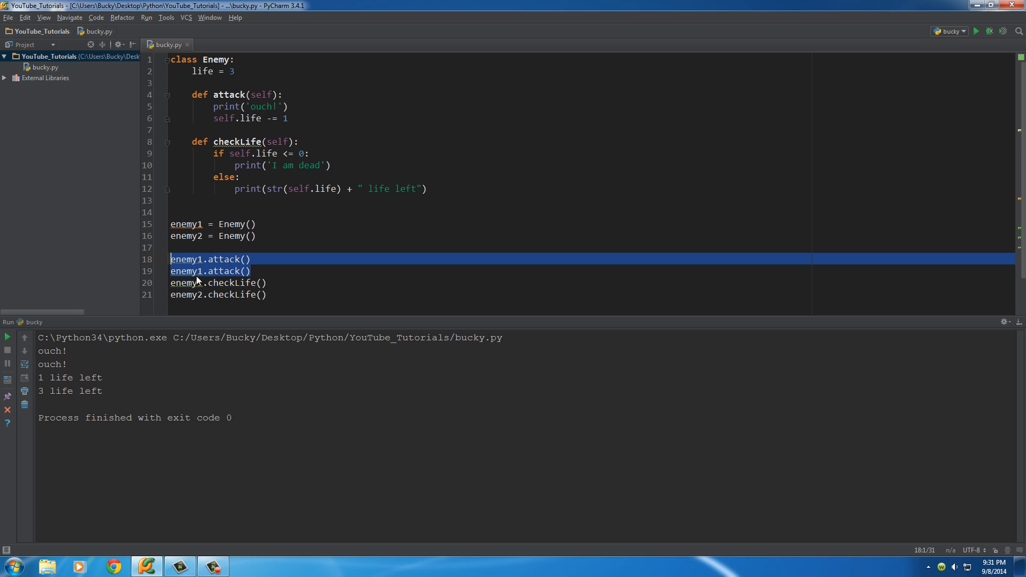
{"action": "left_click", "coordinate": [218, 282]}
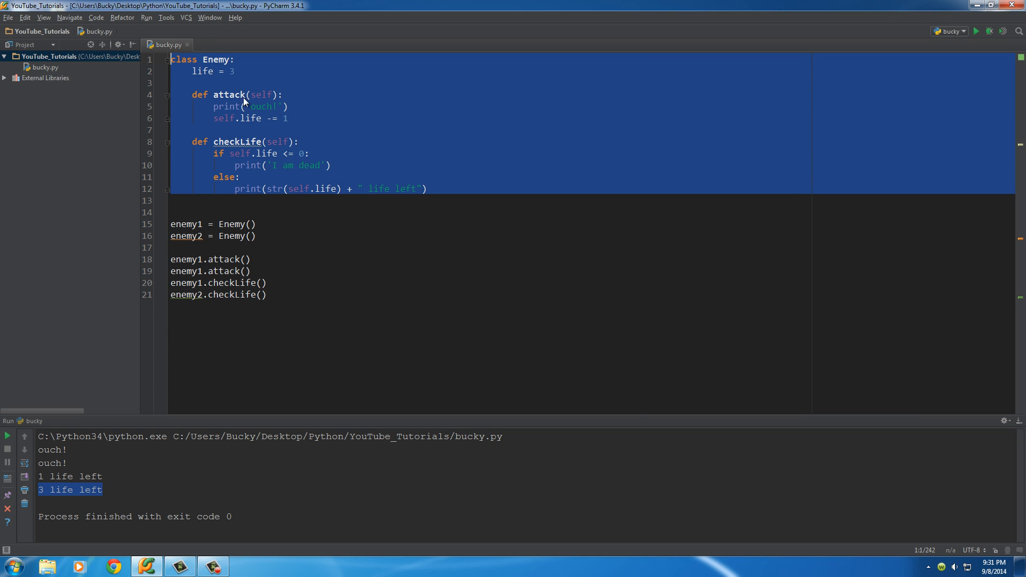
{"action": "mouse_move", "coordinate": [411, 126]}
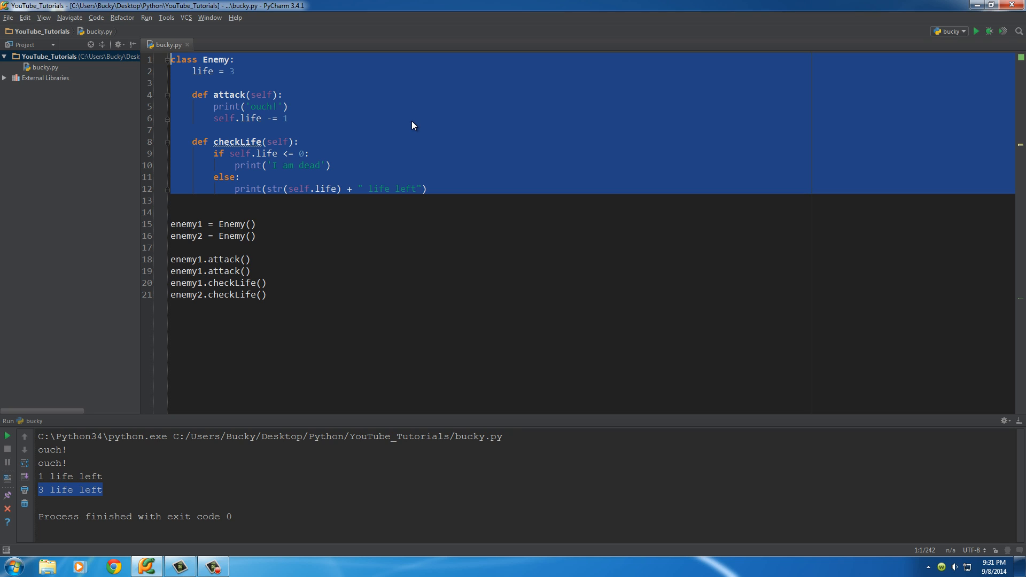
{"action": "mouse_move", "coordinate": [426, 165]}
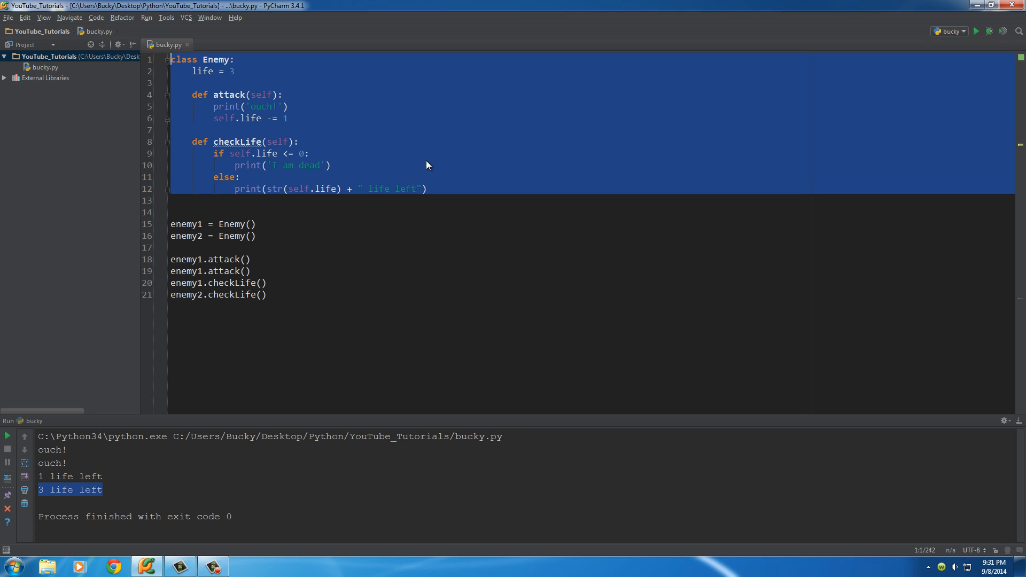
{"action": "left_click", "coordinate": [203, 224]}
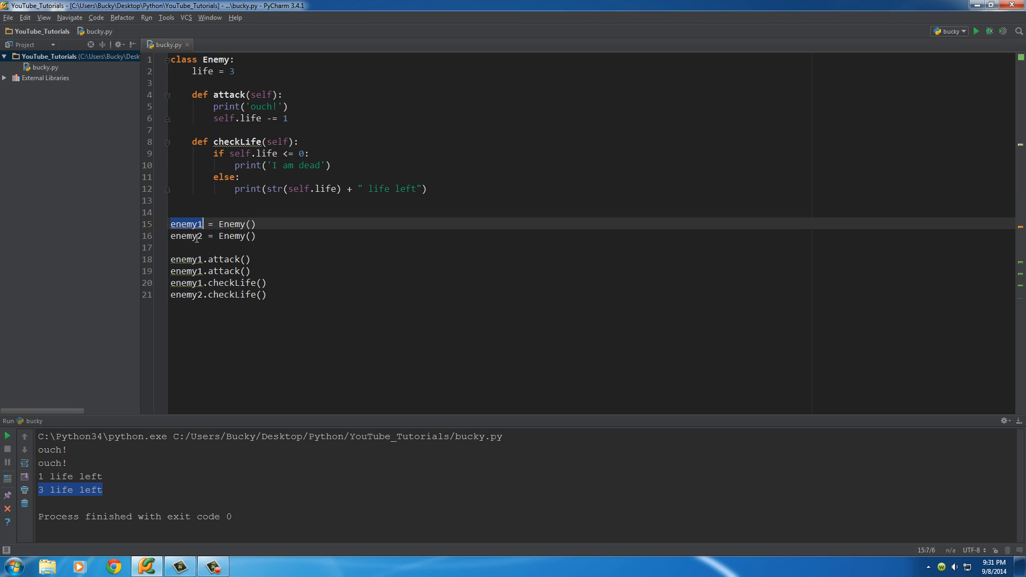
{"action": "left_click", "coordinate": [186, 235]}
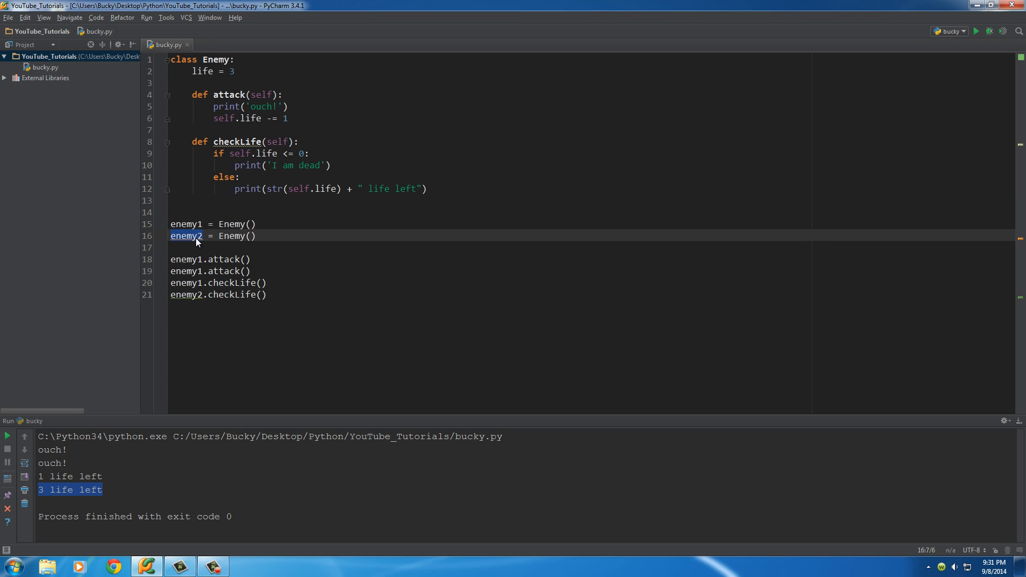
{"action": "mouse_move", "coordinate": [452, 189]}
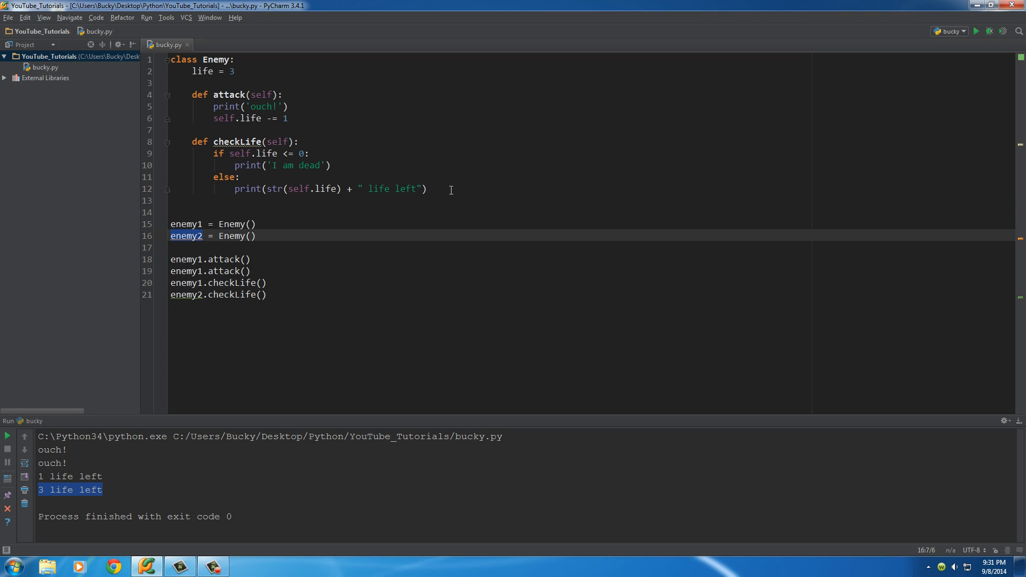
{"action": "left_click", "coordinate": [257, 223]}
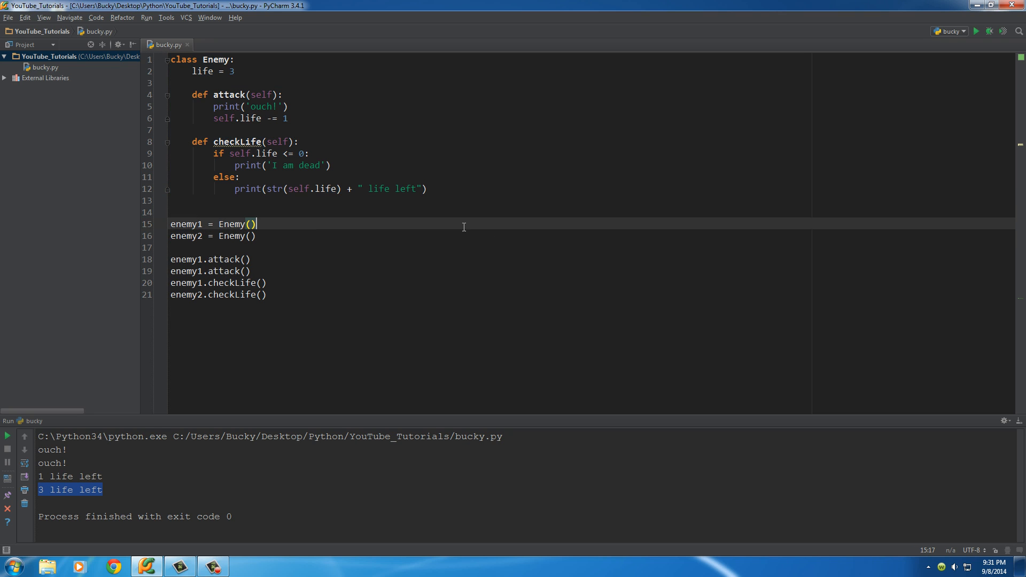
{"action": "left_click", "coordinate": [202, 200]}
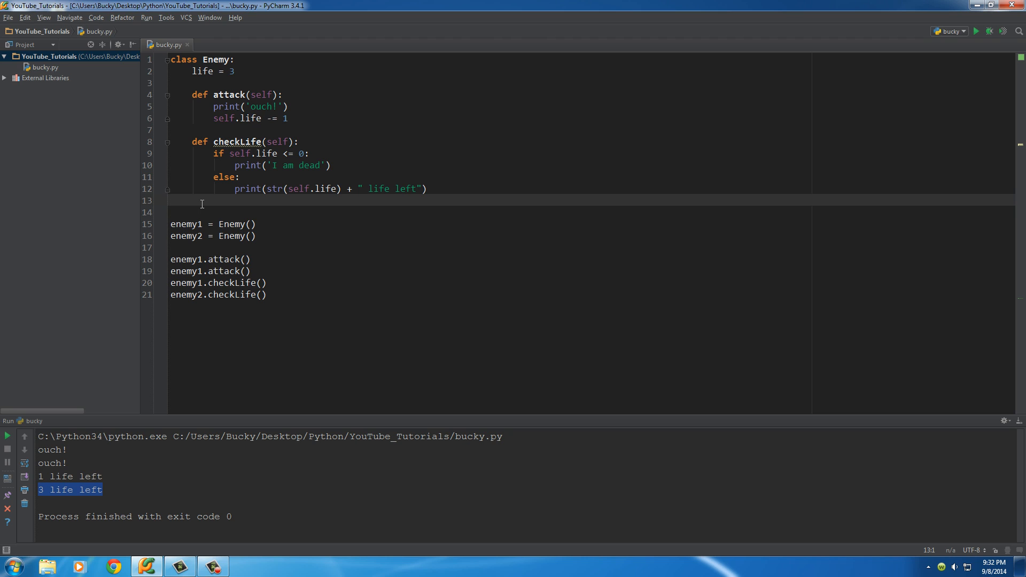
{"action": "mouse_move", "coordinate": [325, 239]}
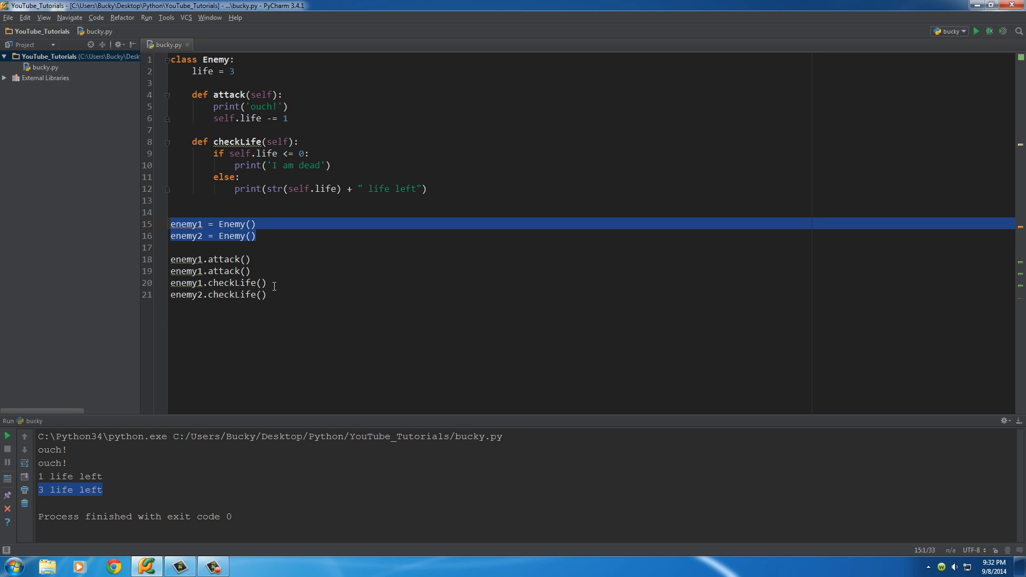
{"action": "left_click", "coordinate": [244, 282]}
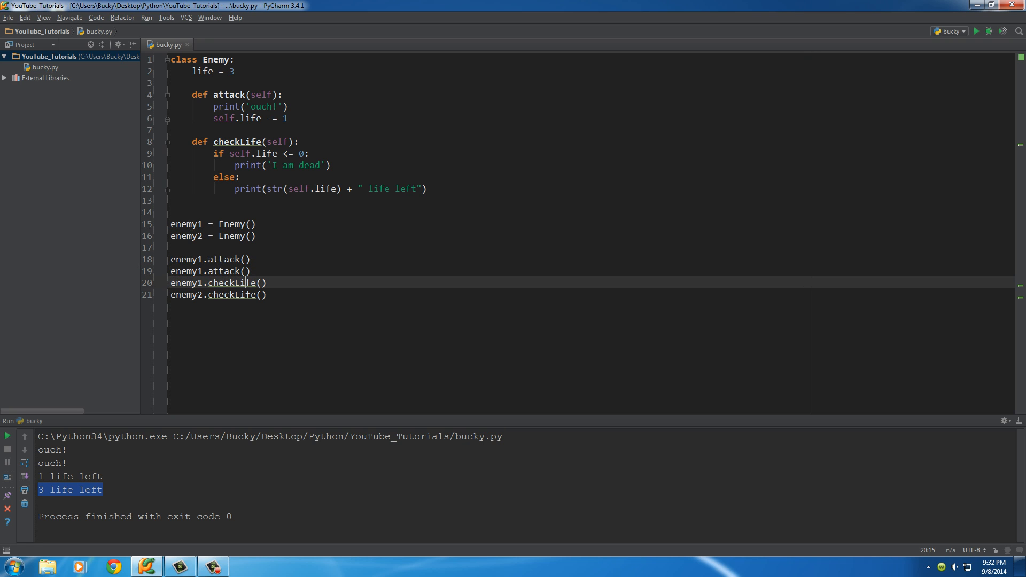
{"action": "double_click", "coordinate": [186, 236]}
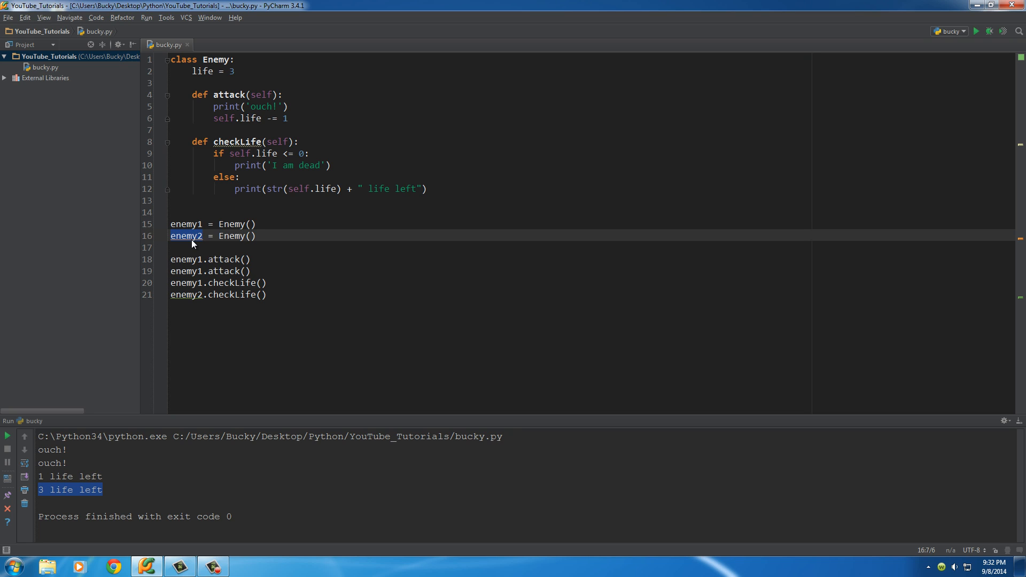
{"action": "left_click", "coordinate": [183, 247]}
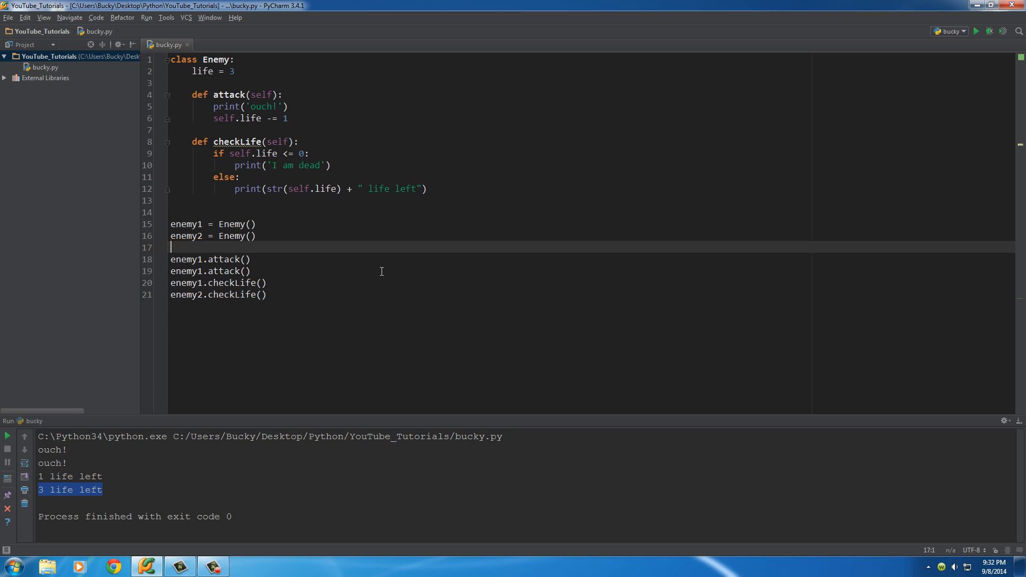